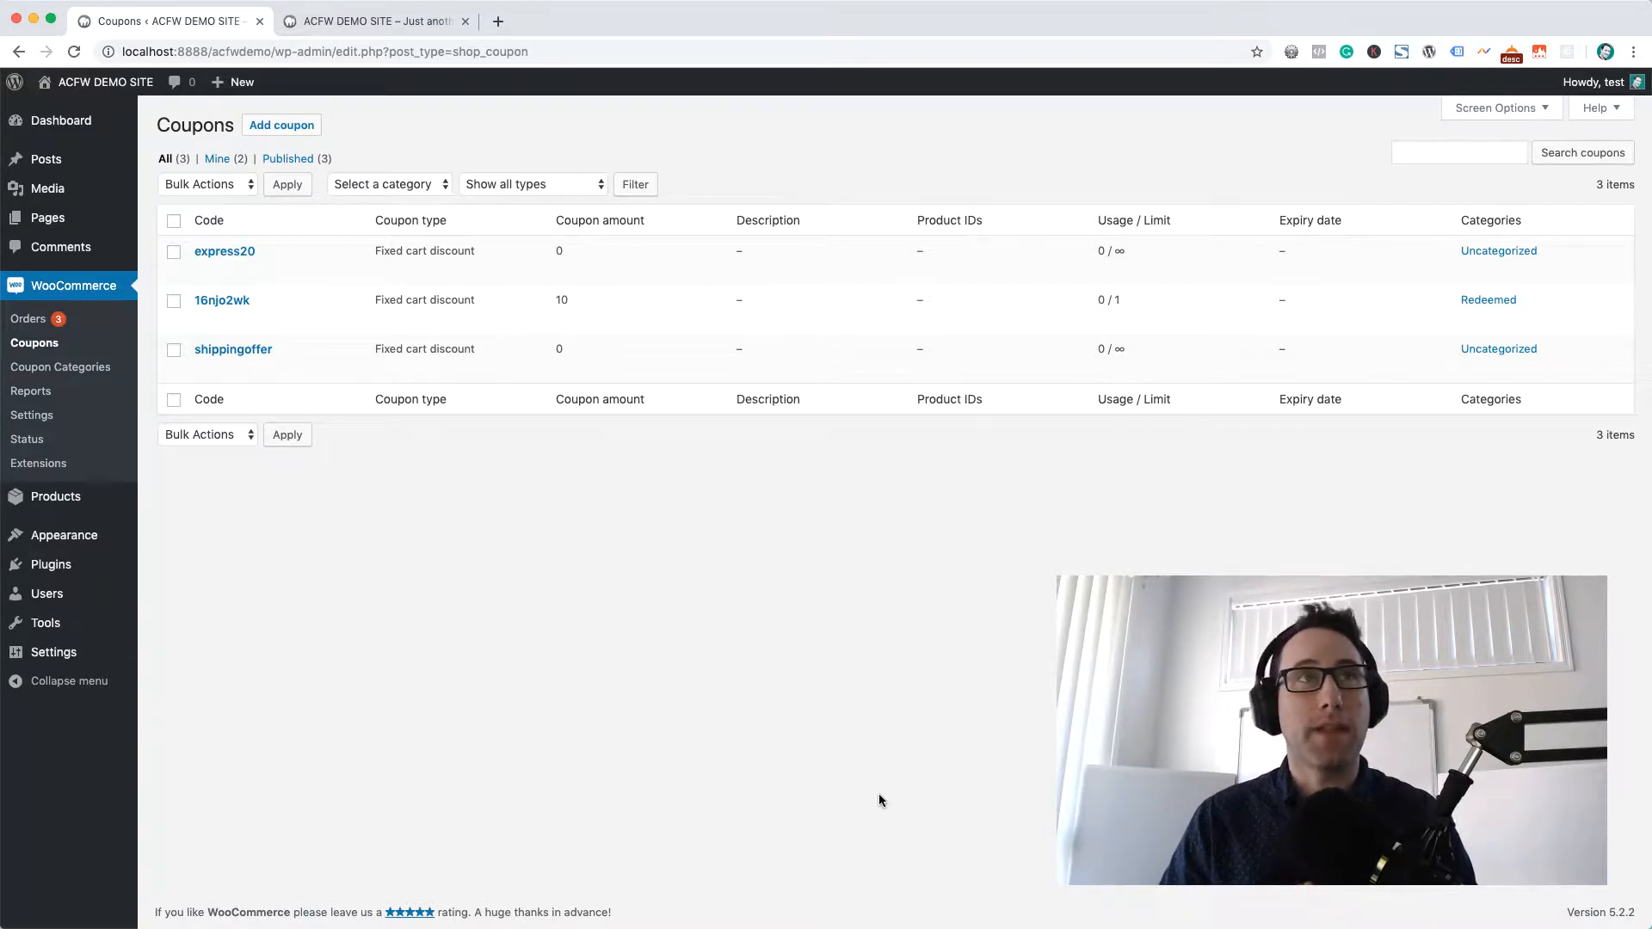
# Start a new coupon from the Coupons list via 'Add coupon'
pyautogui.click(282, 124)
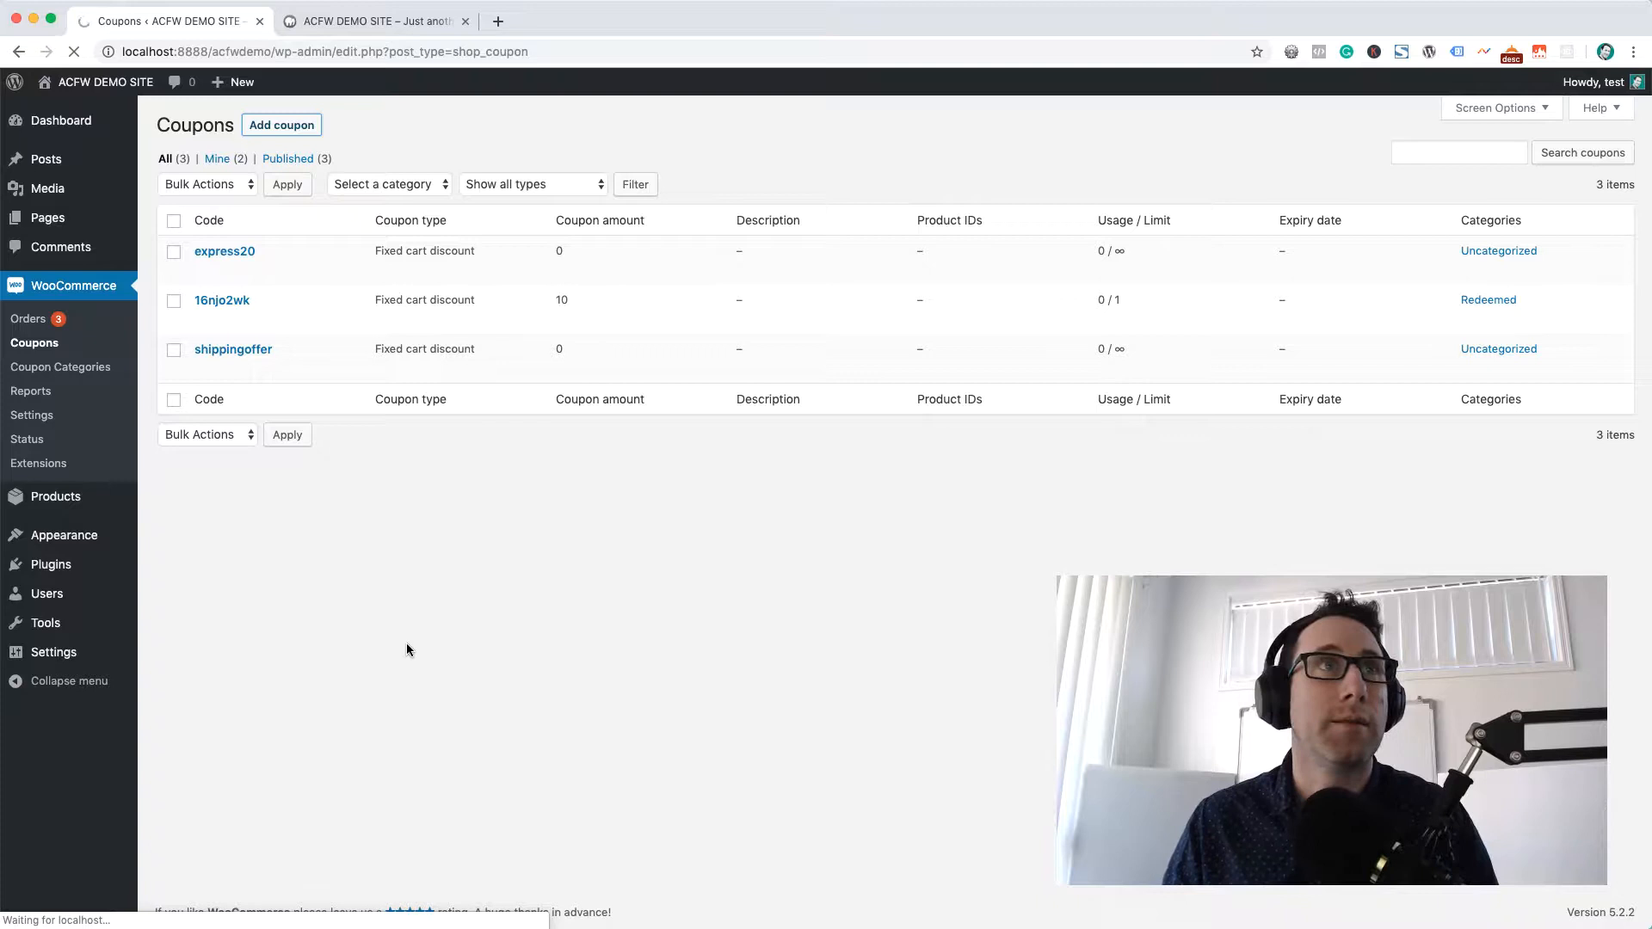
# Enter coupon code SUBTOTAL and a fixed cart discount amount of 10
pyautogui.click(282, 124)
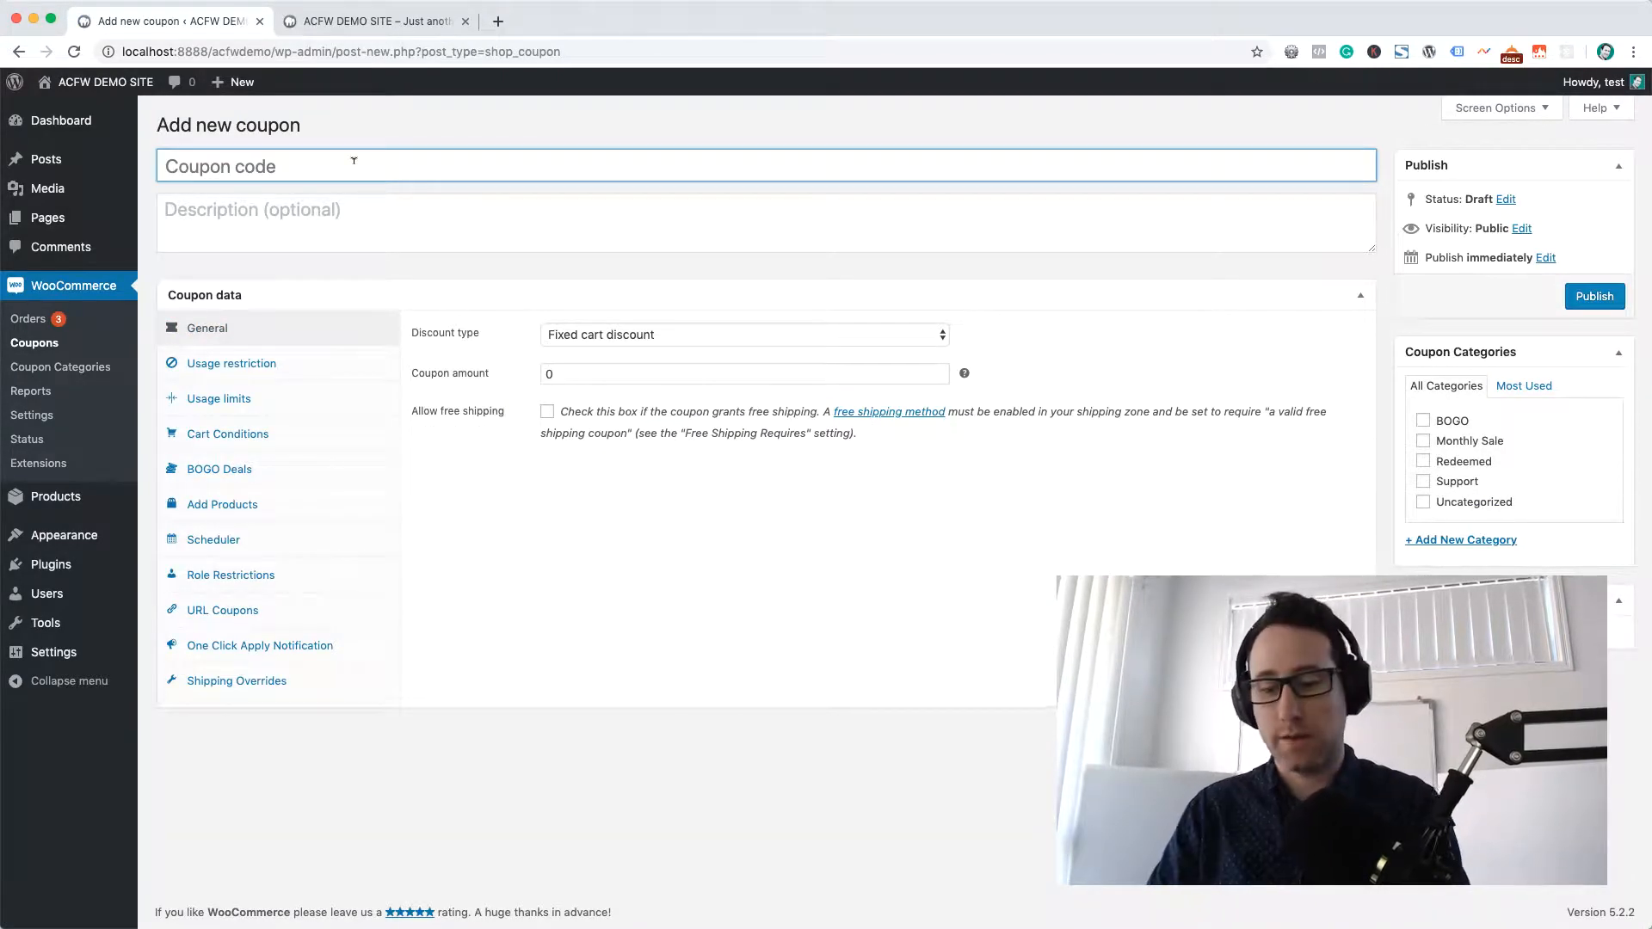
pyautogui.write('SUBTOTA')
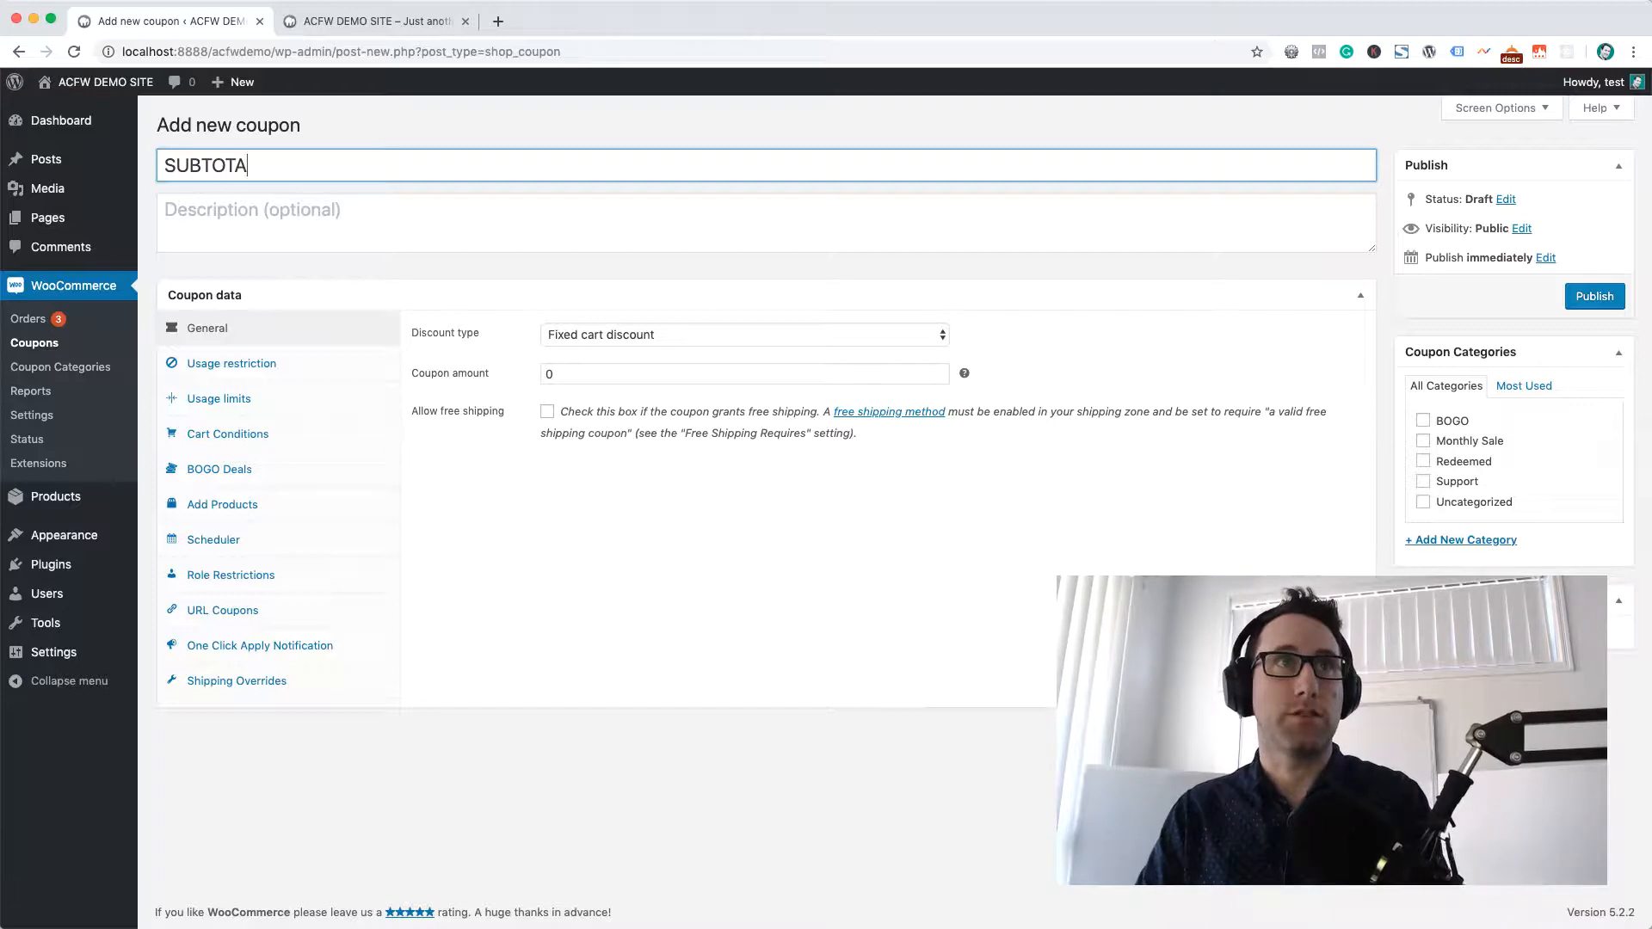
pyautogui.click(744, 373)
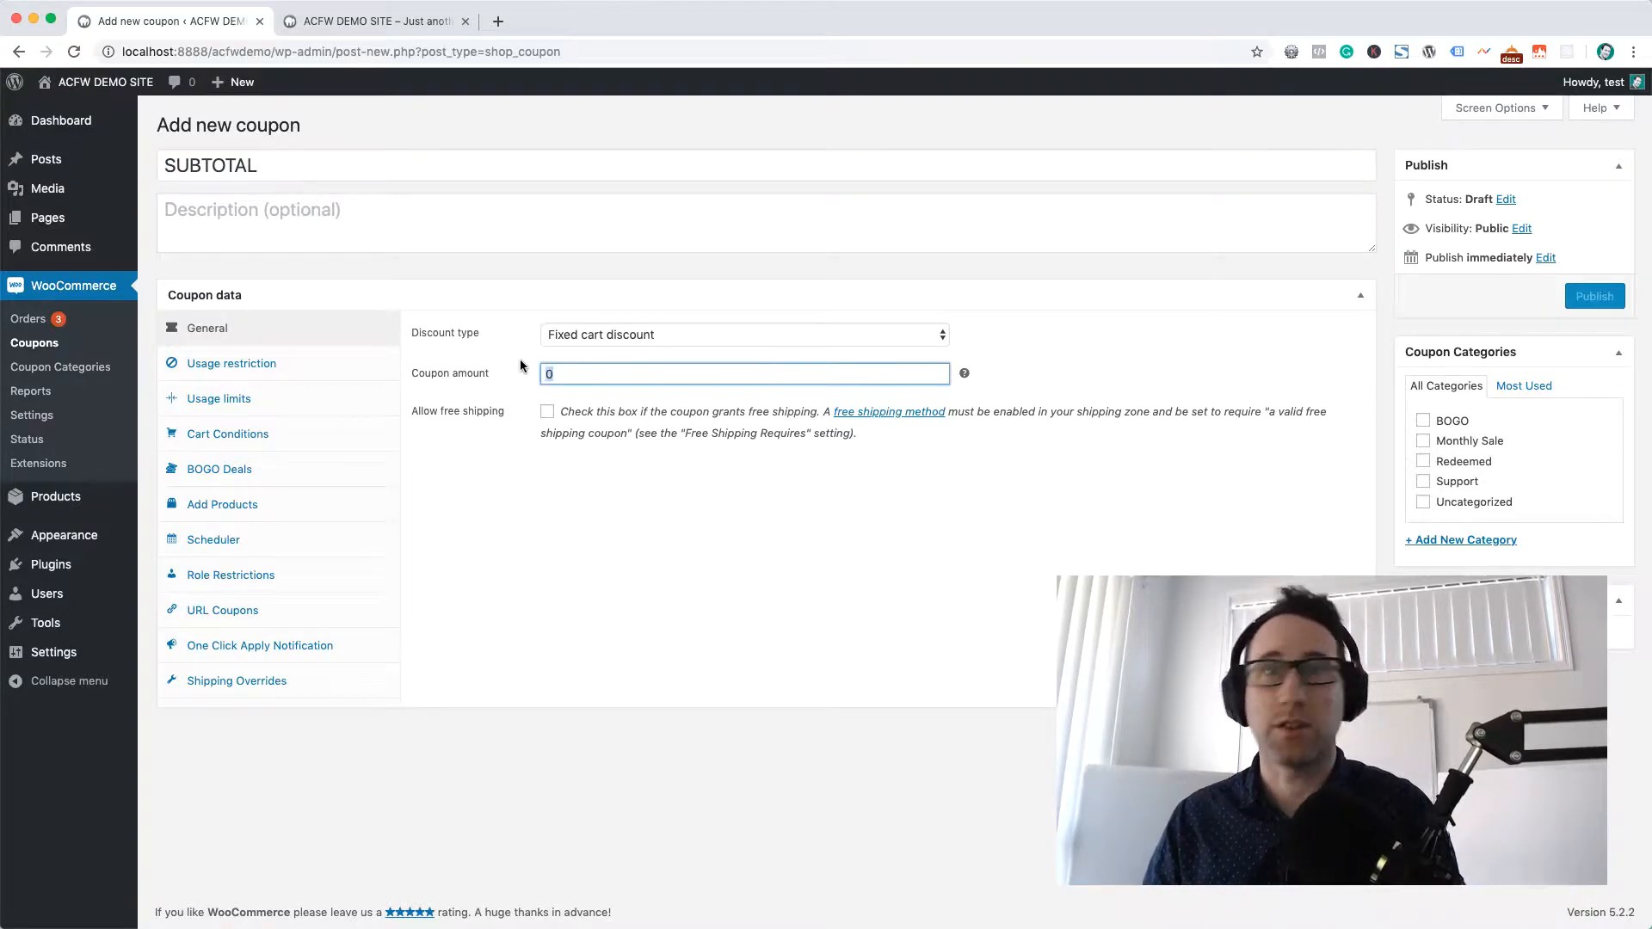
pyautogui.write('10')
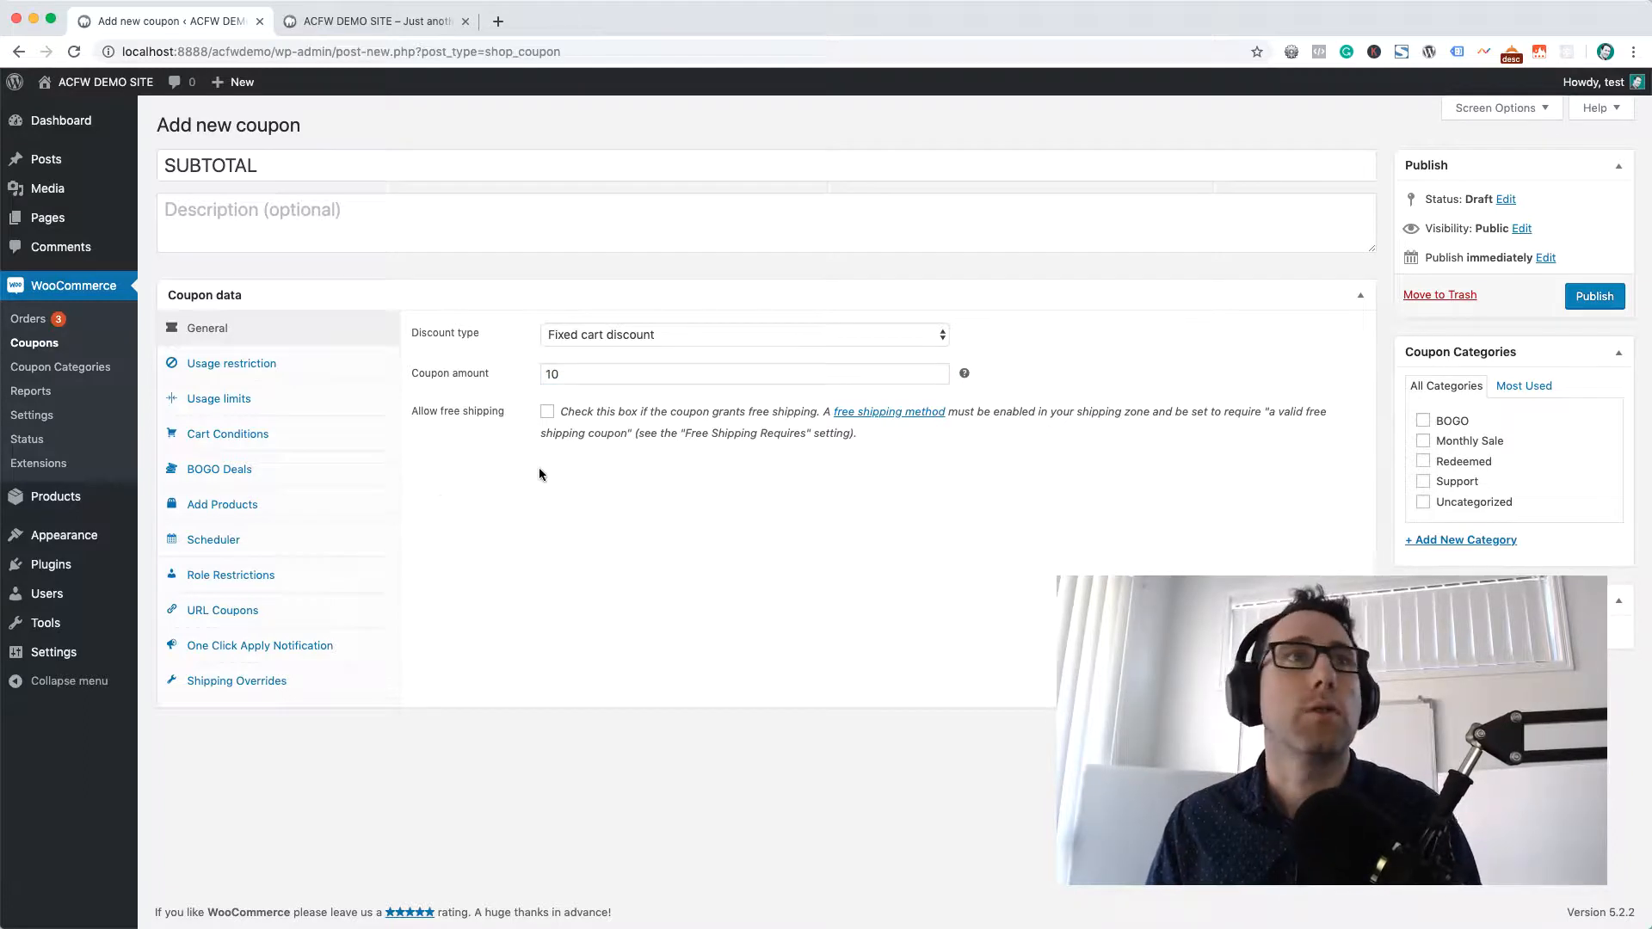
# Show the coupon's Cart Conditions settings, currently with no condition group
pyautogui.click(227, 434)
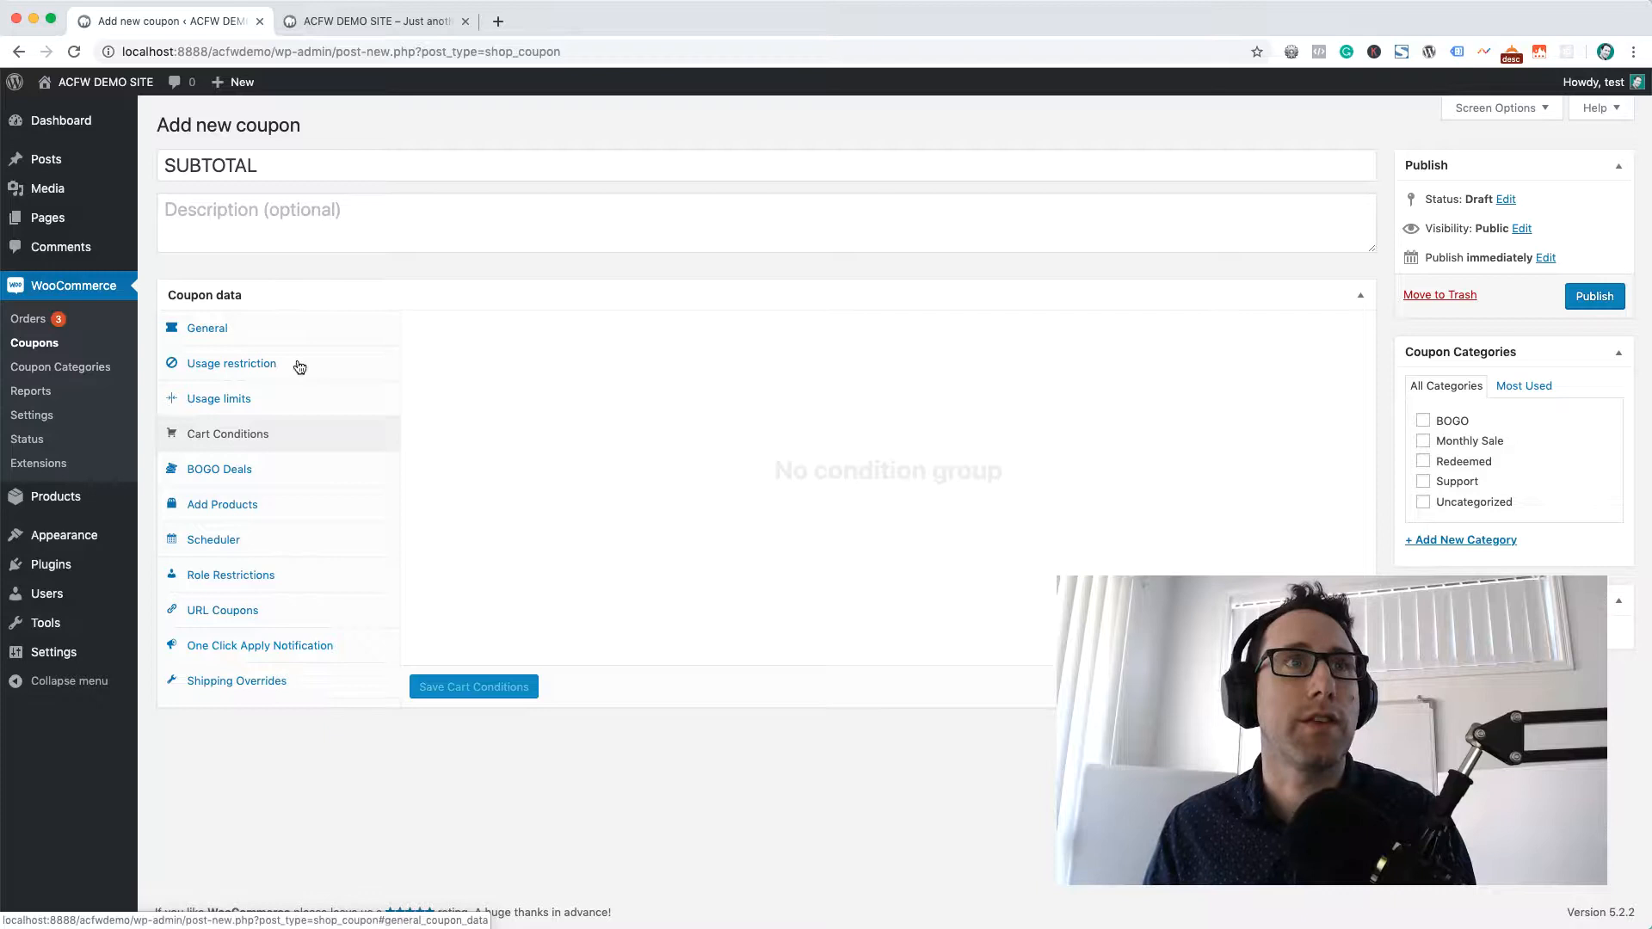
pyautogui.moveTo(303, 393)
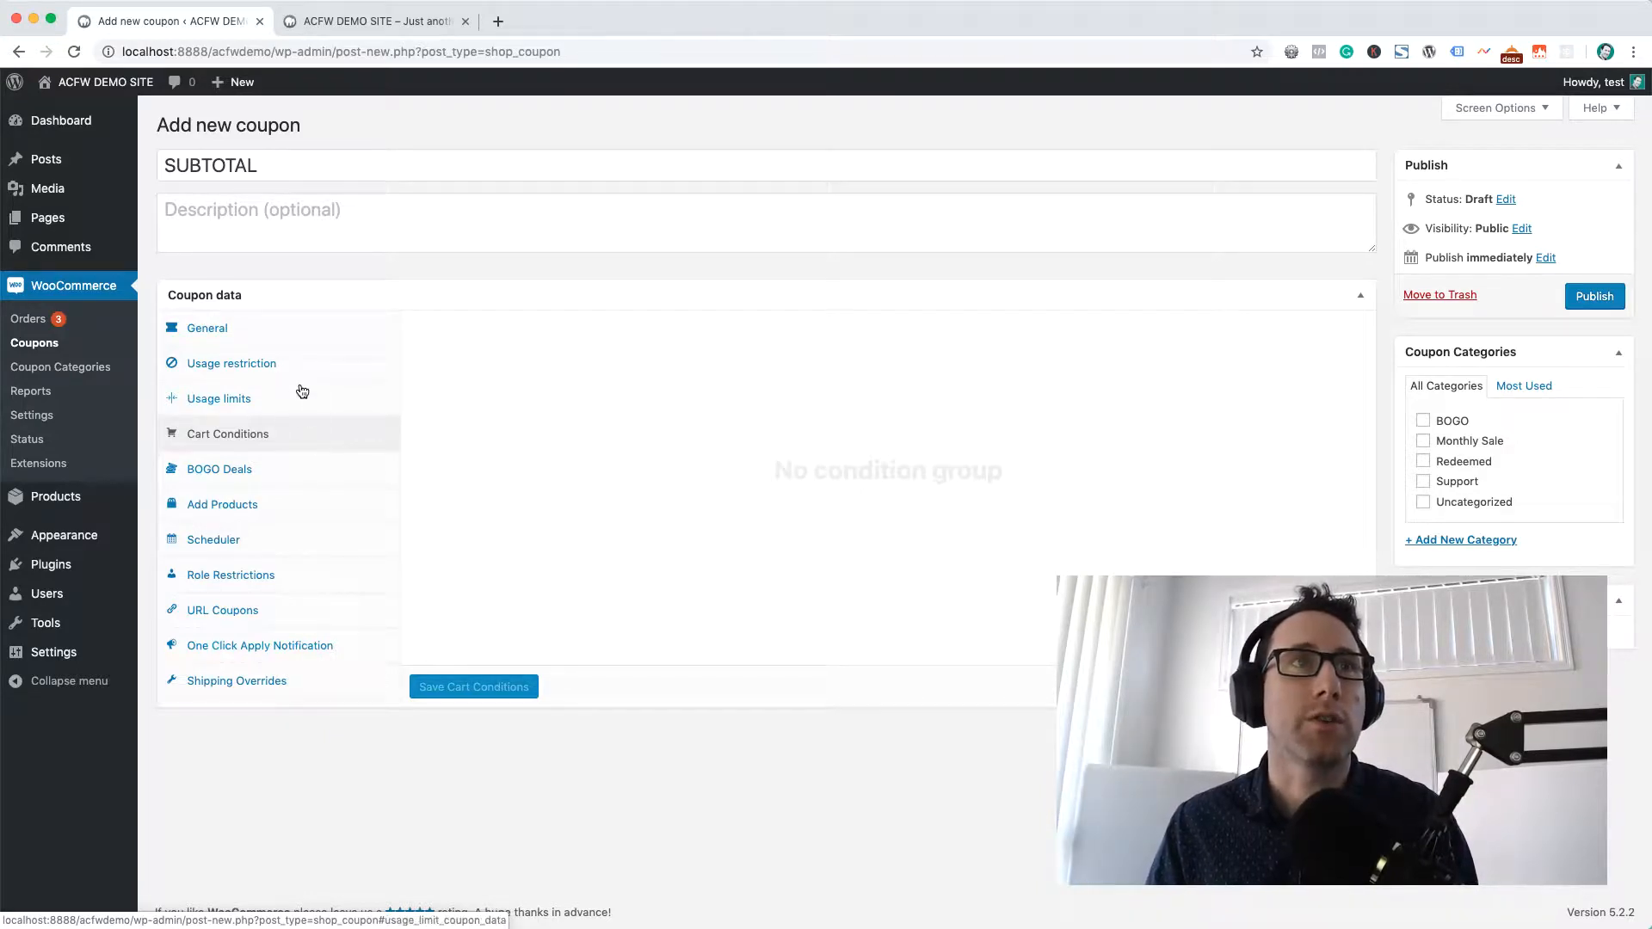
pyautogui.moveTo(310, 413)
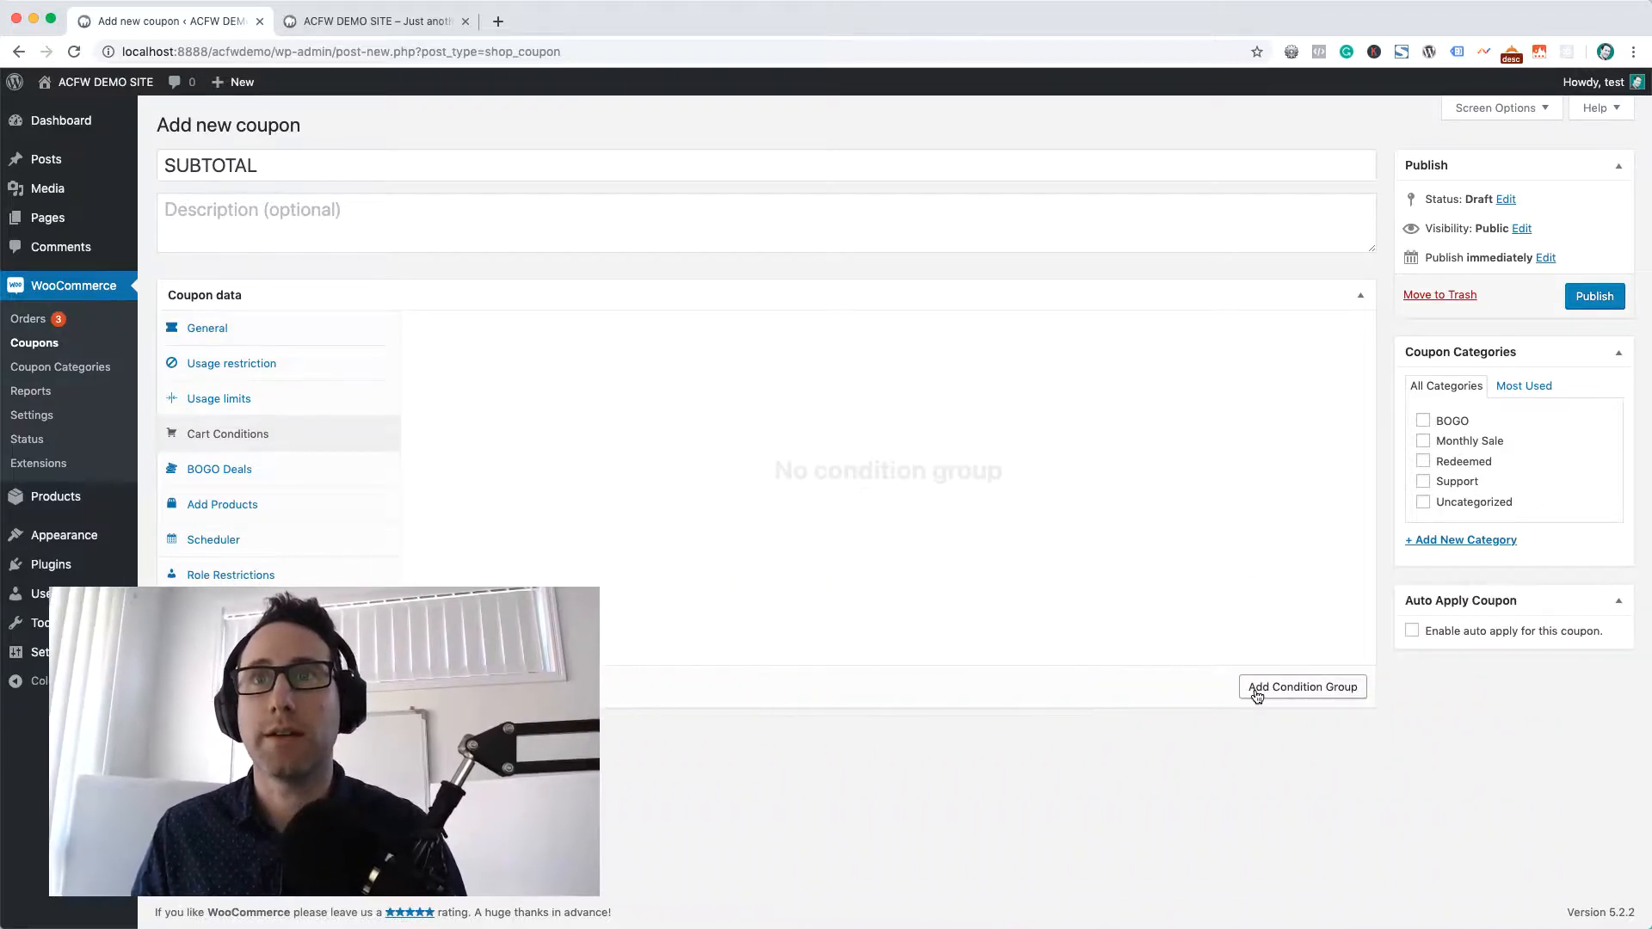
# Create a condition group and add a Cart Subtotal condition to it
pyautogui.click(1303, 686)
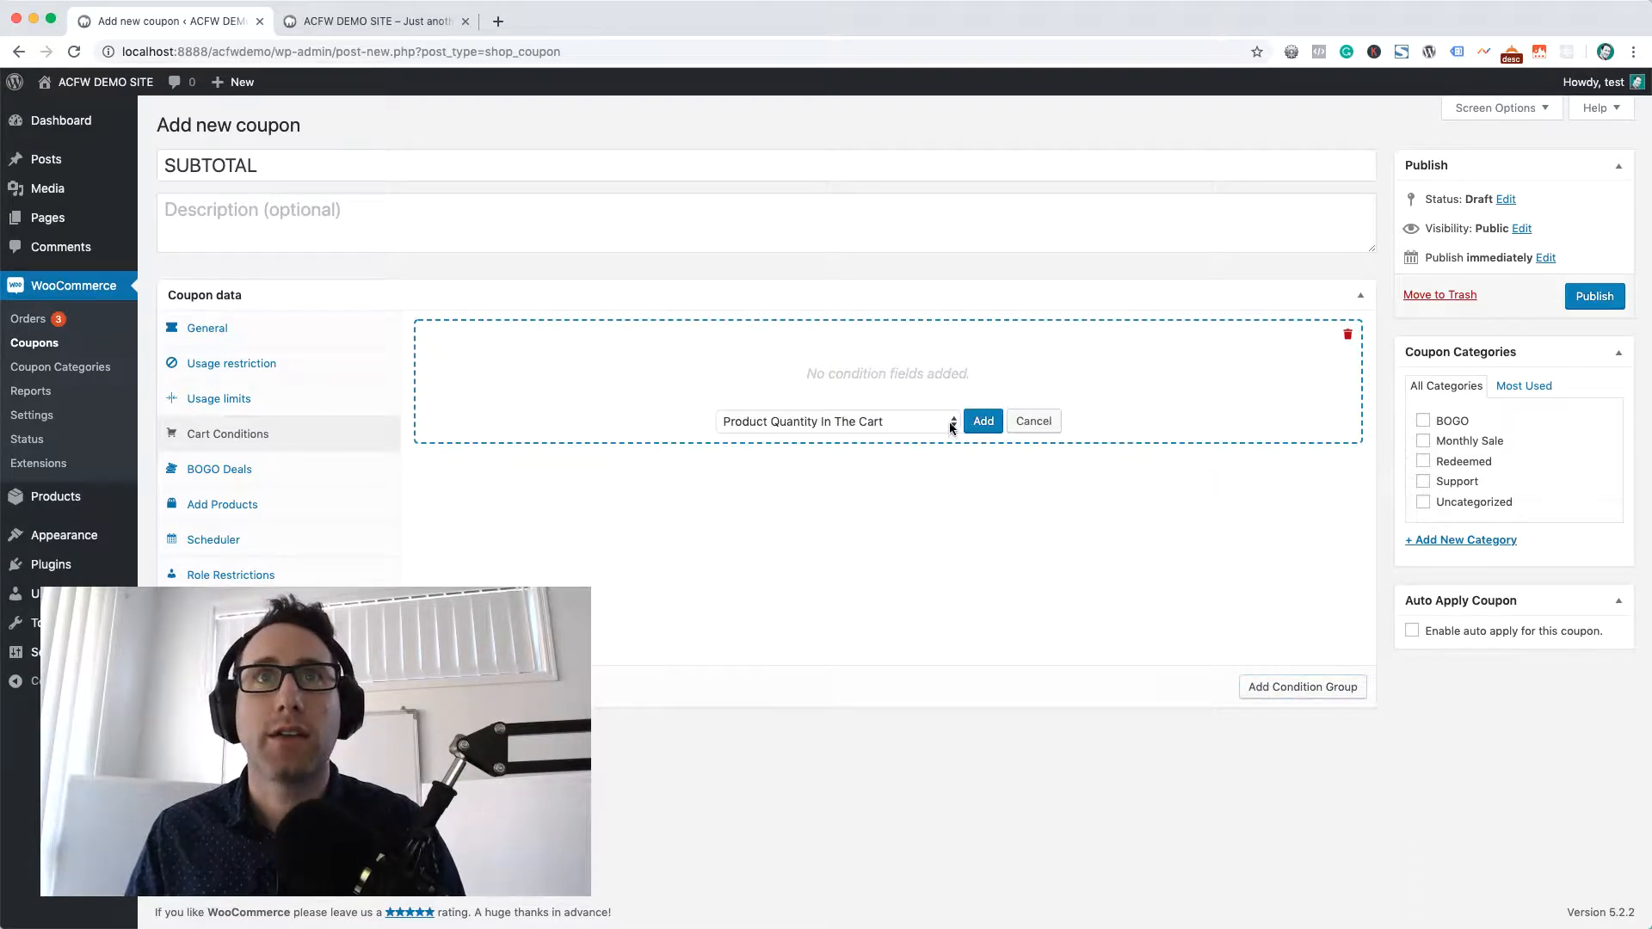
pyautogui.click(836, 422)
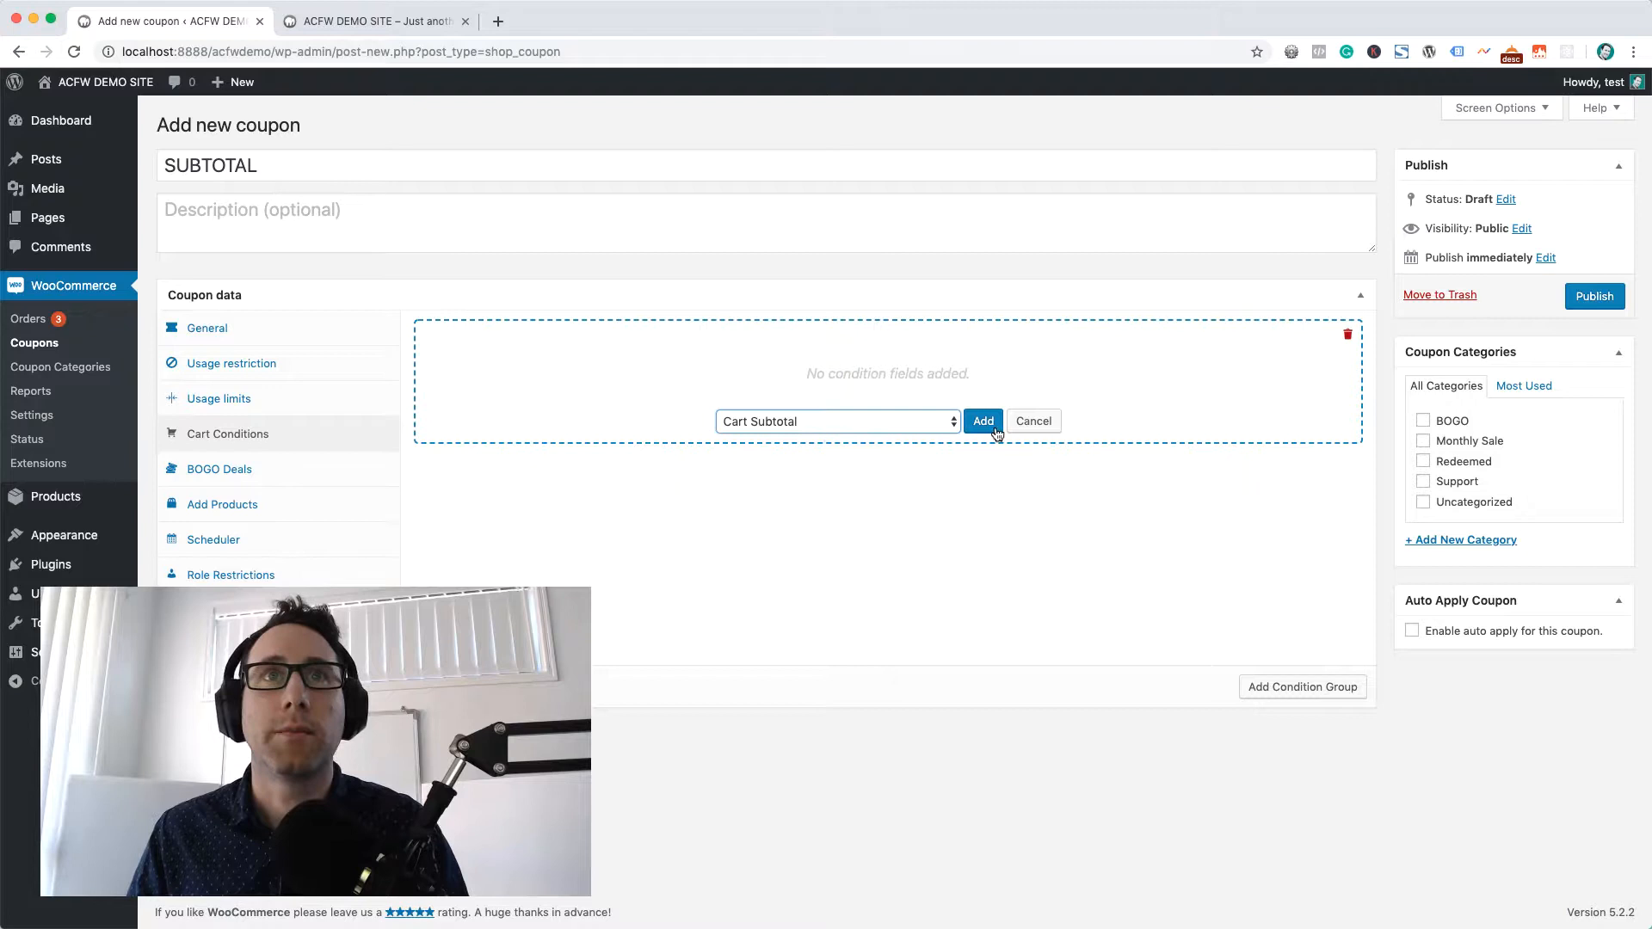
pyautogui.click(982, 420)
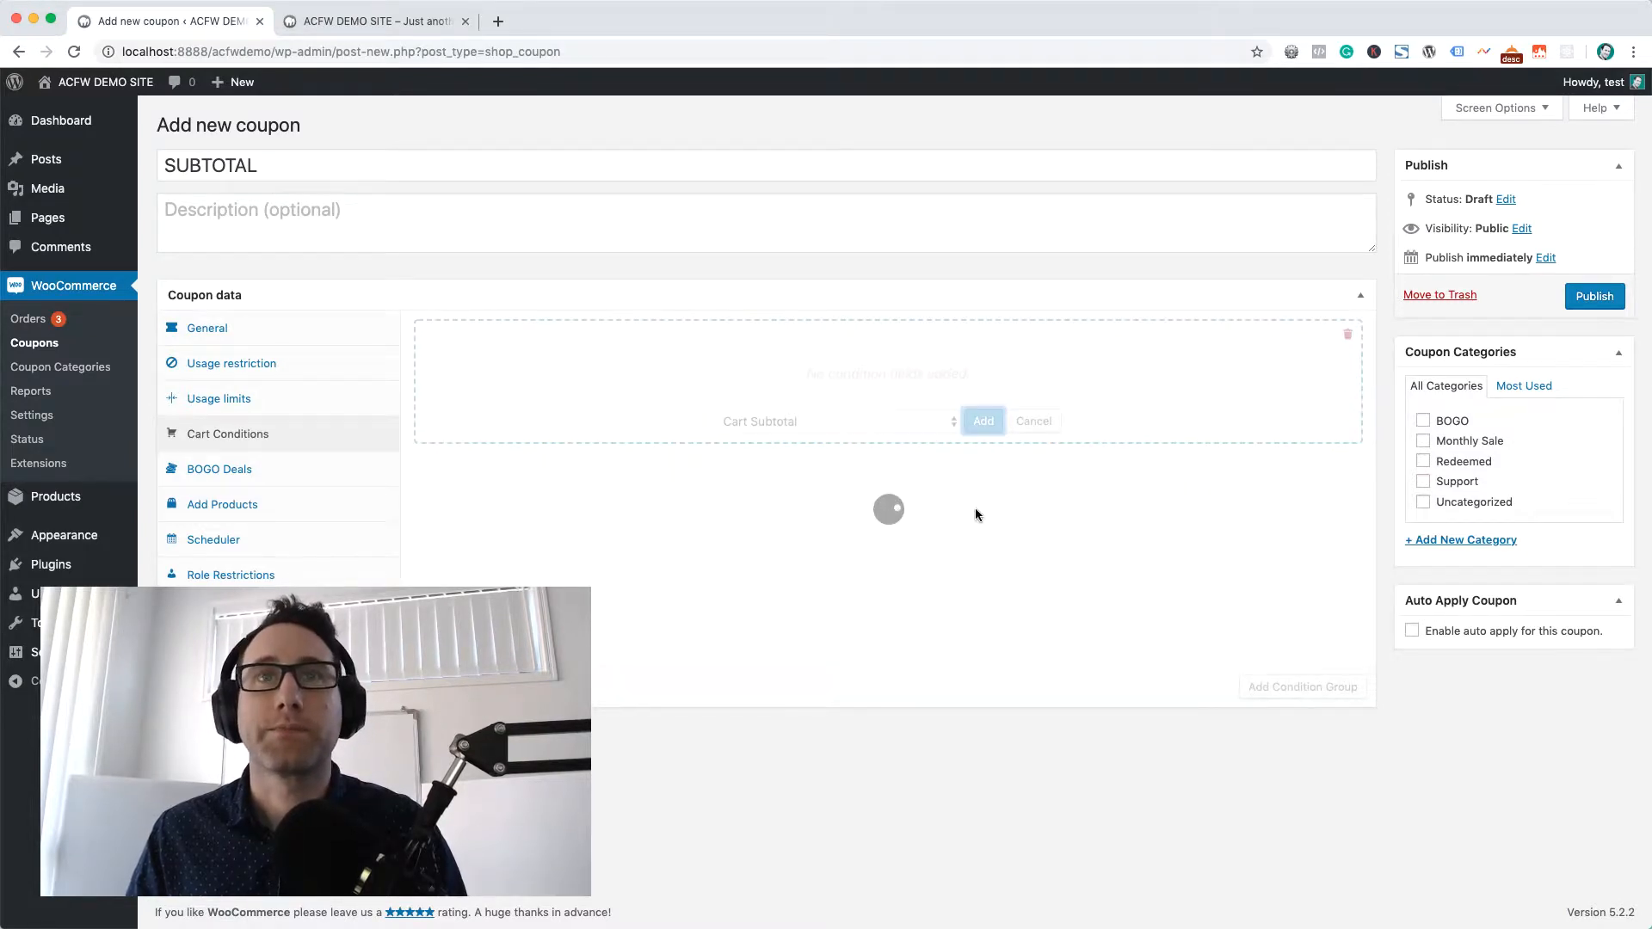
pyautogui.click(983, 419)
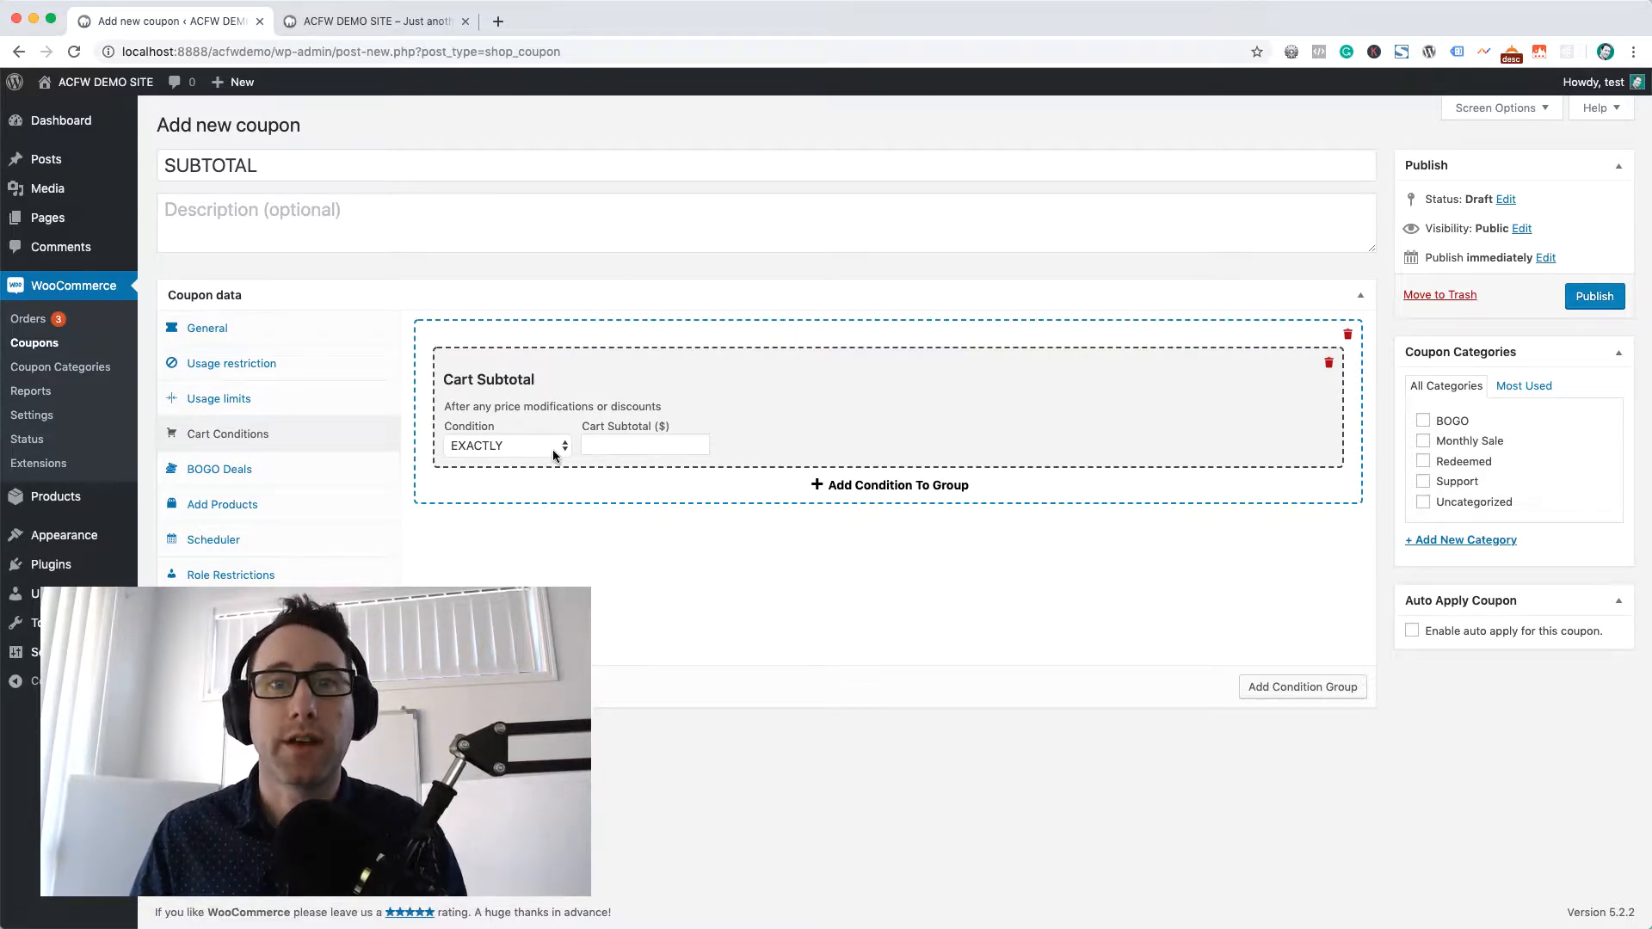
# Require the cart subtotal to be MORE THAN 50 and enable auto apply for the coupon
pyautogui.click(506, 446)
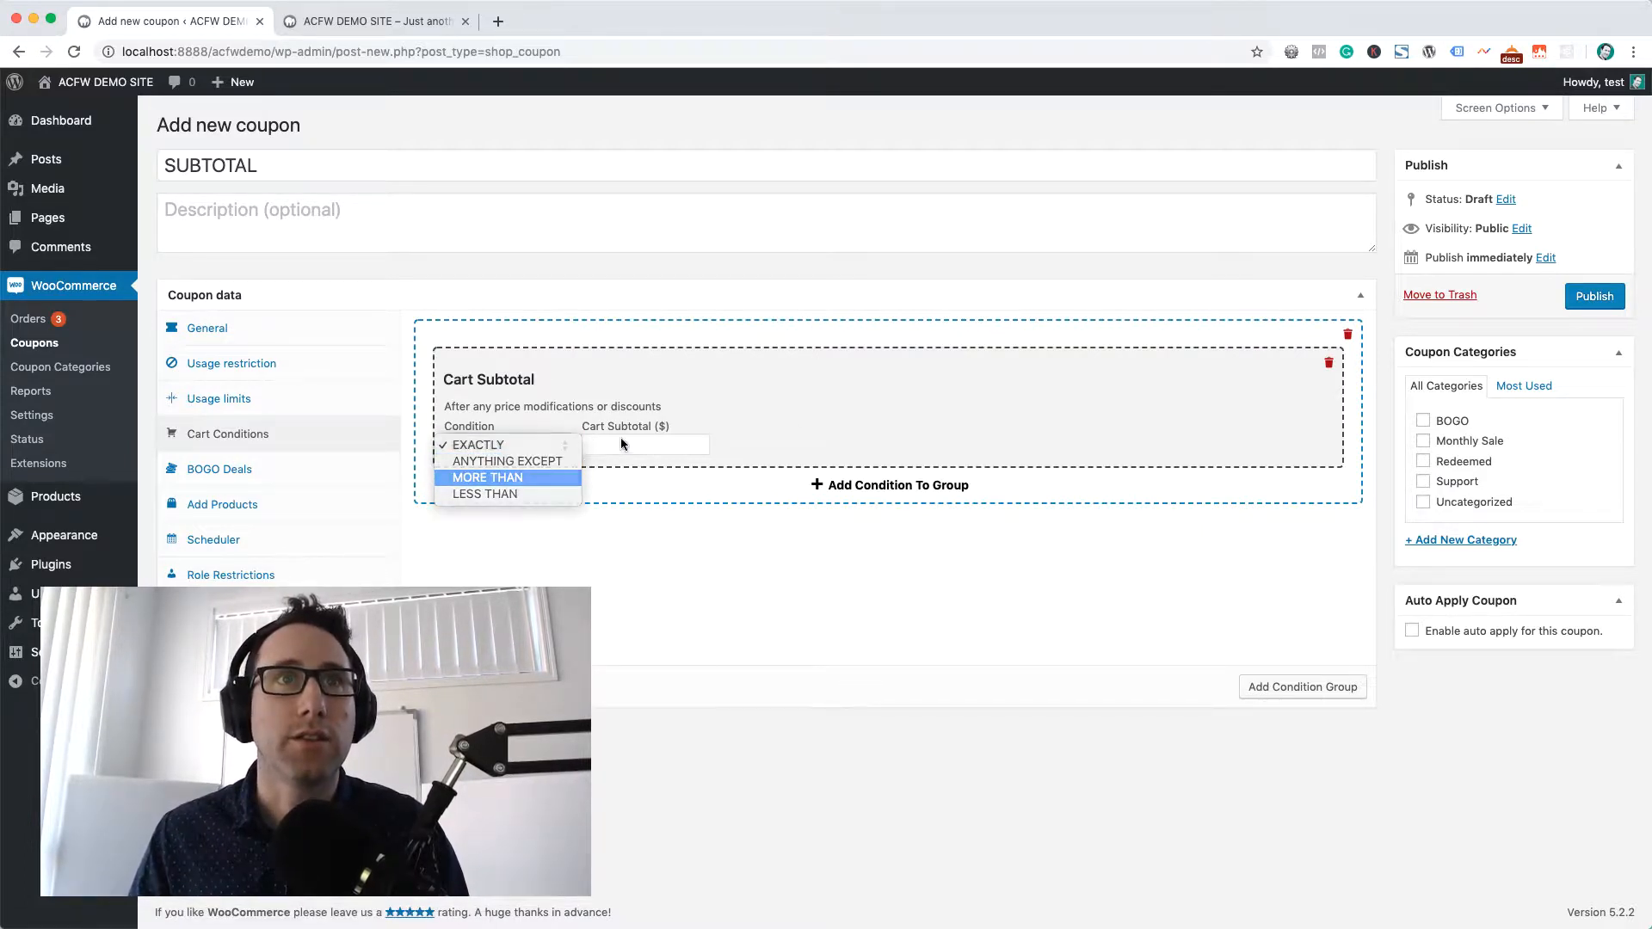
pyautogui.click(487, 478)
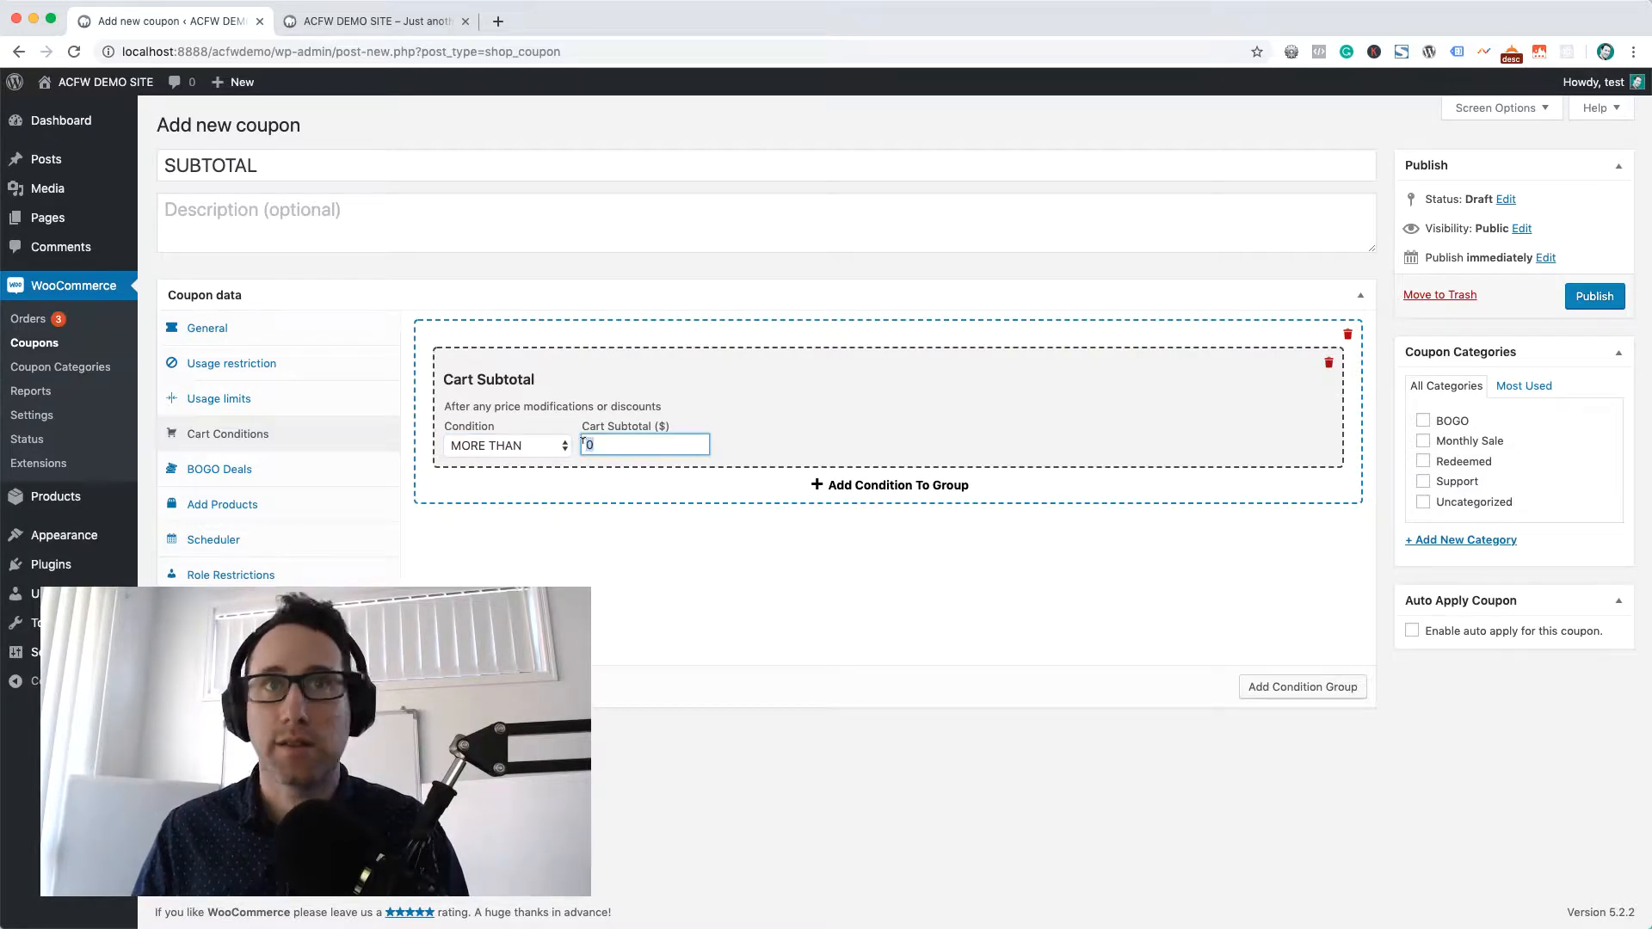
pyautogui.write('50')
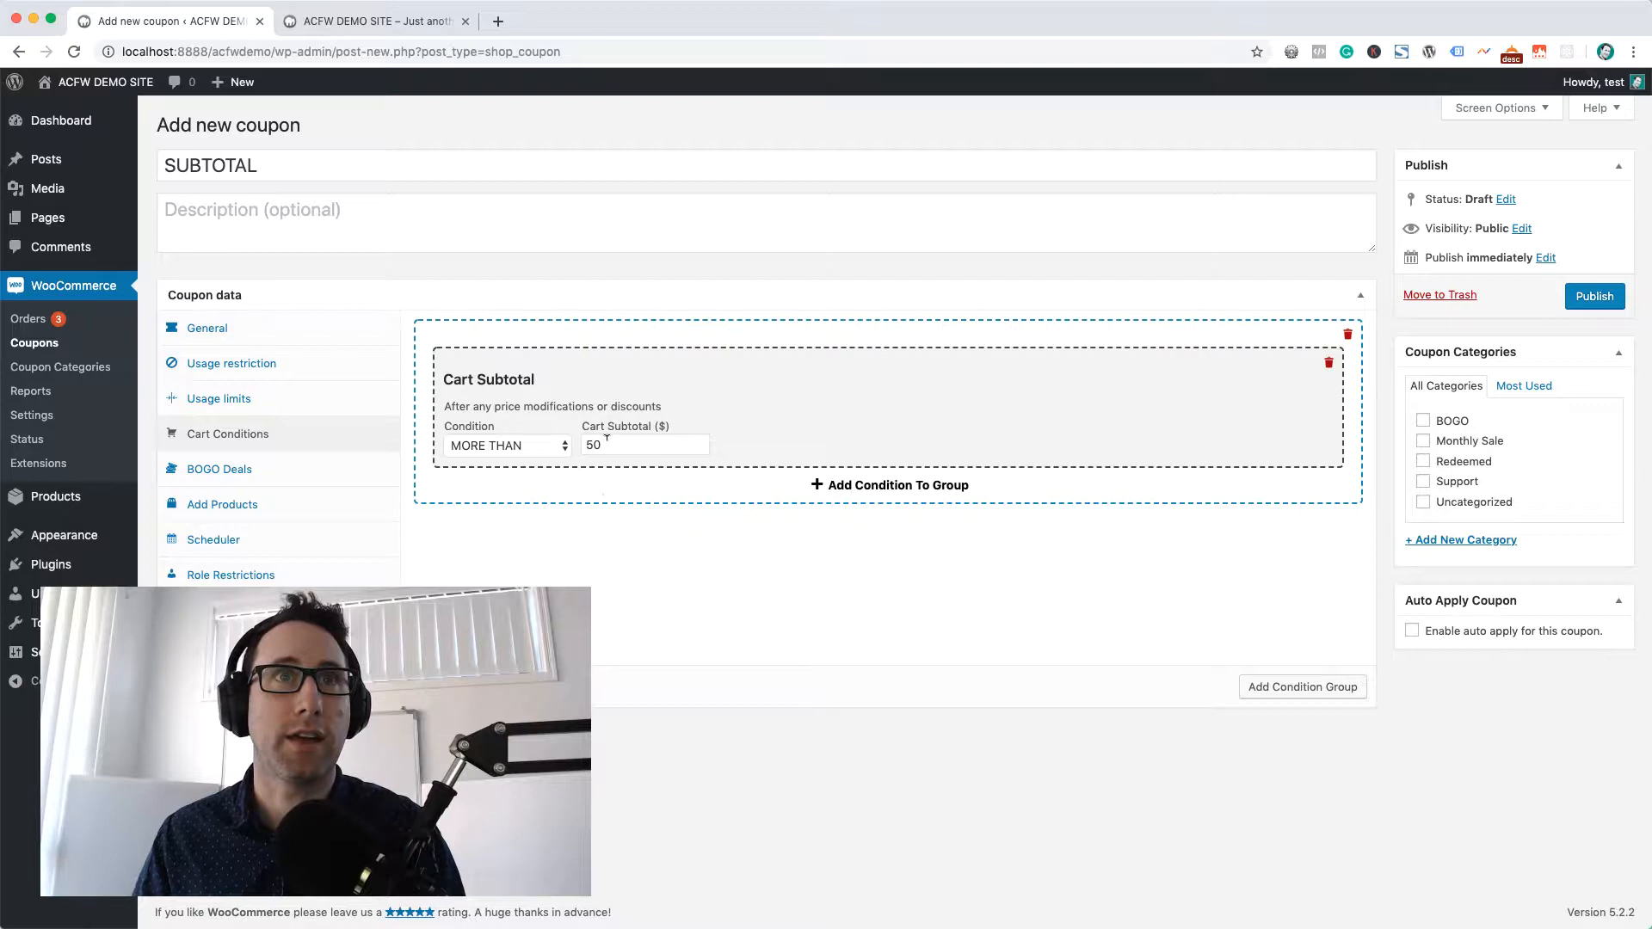
pyautogui.moveTo(469, 334)
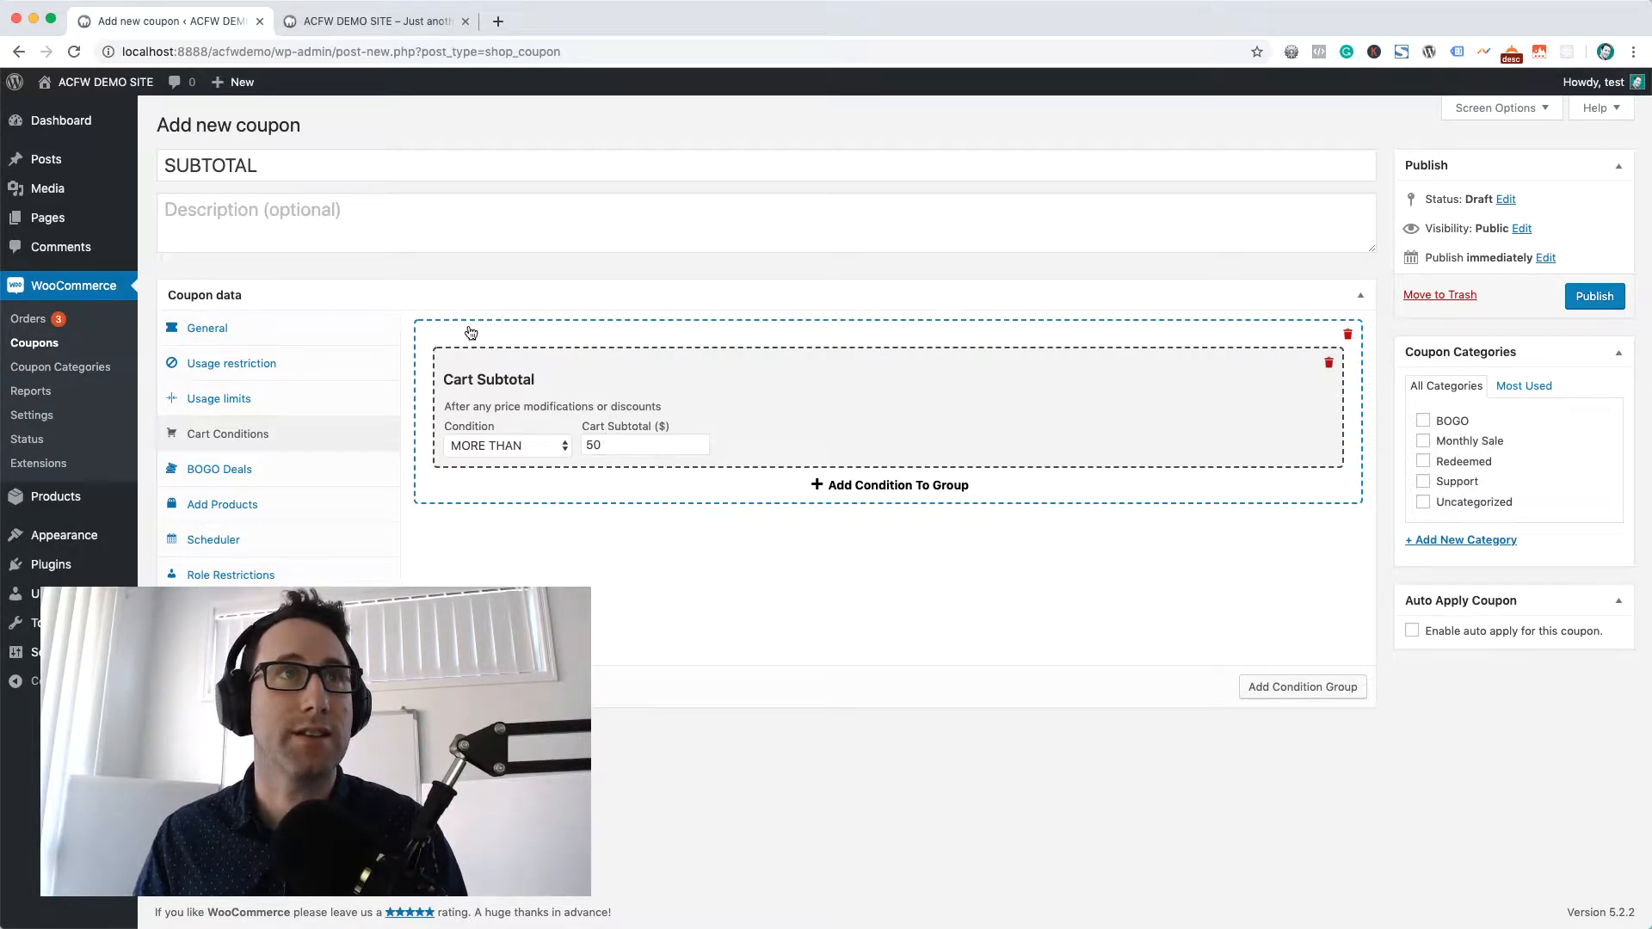
pyautogui.moveTo(694, 471)
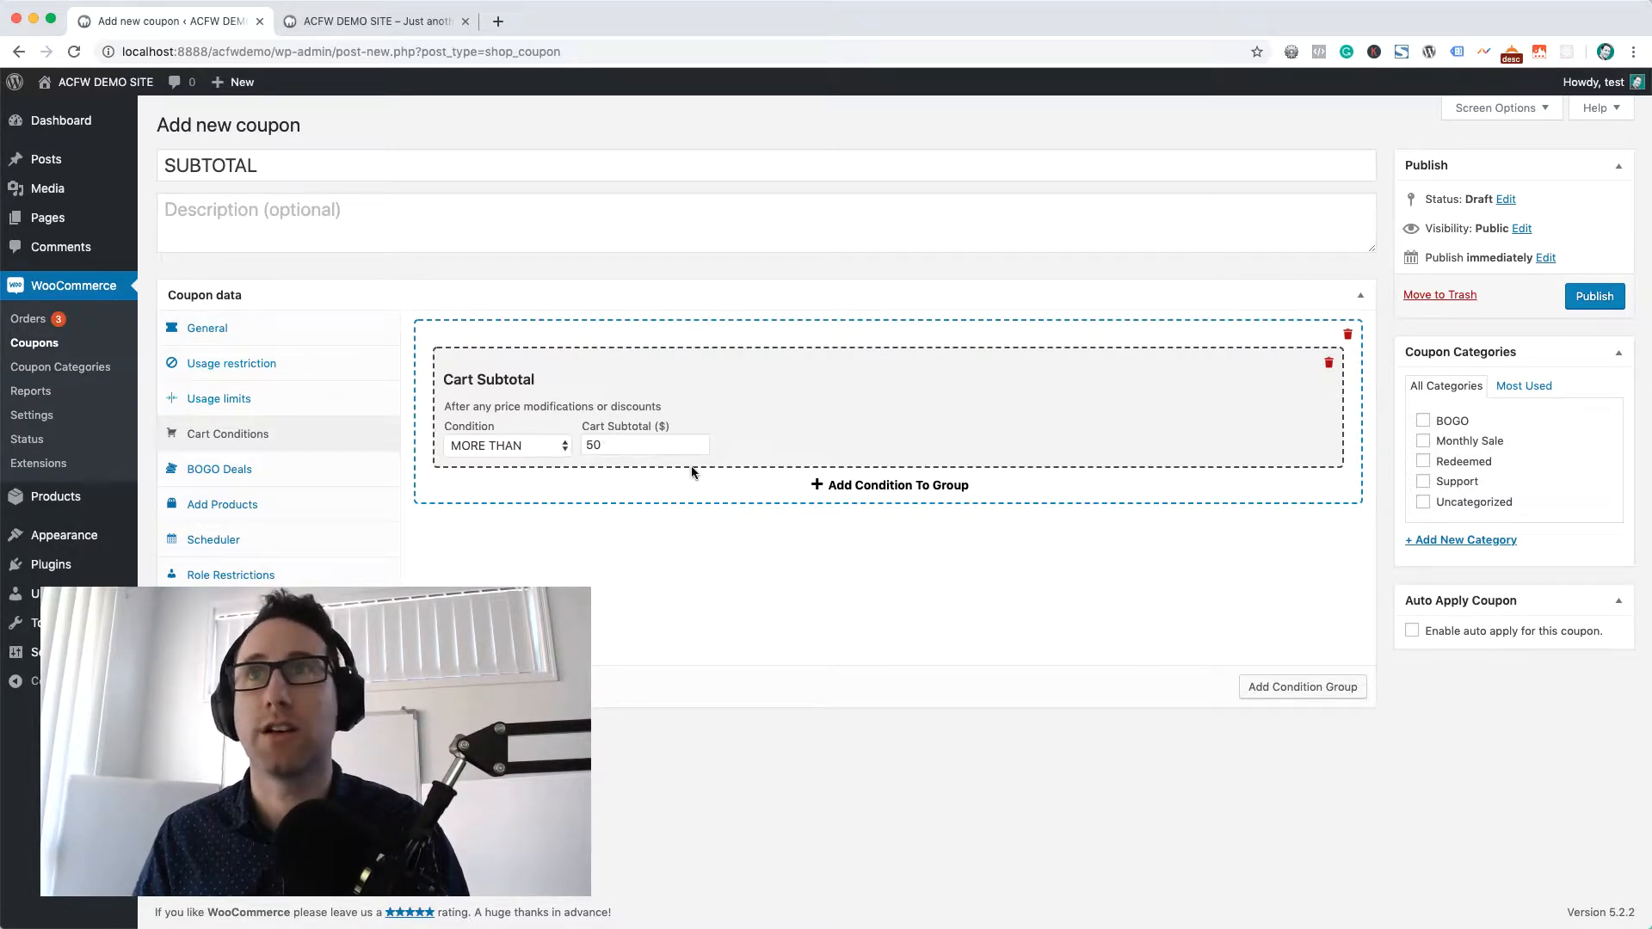
pyautogui.moveTo(606, 664)
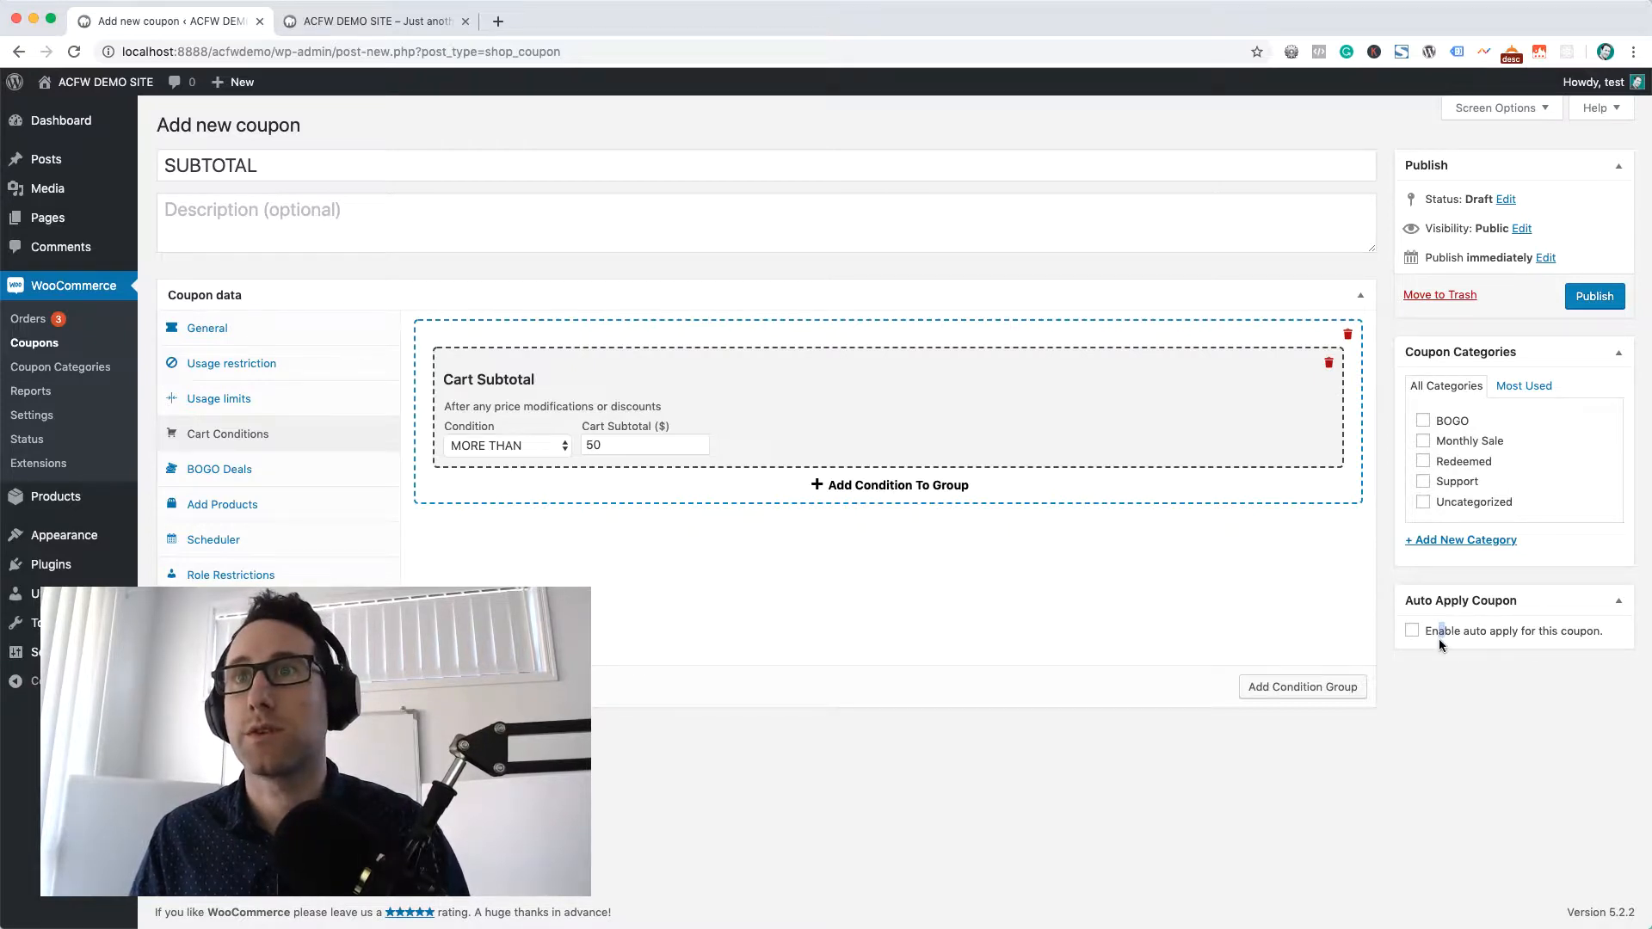
pyautogui.click(1410, 630)
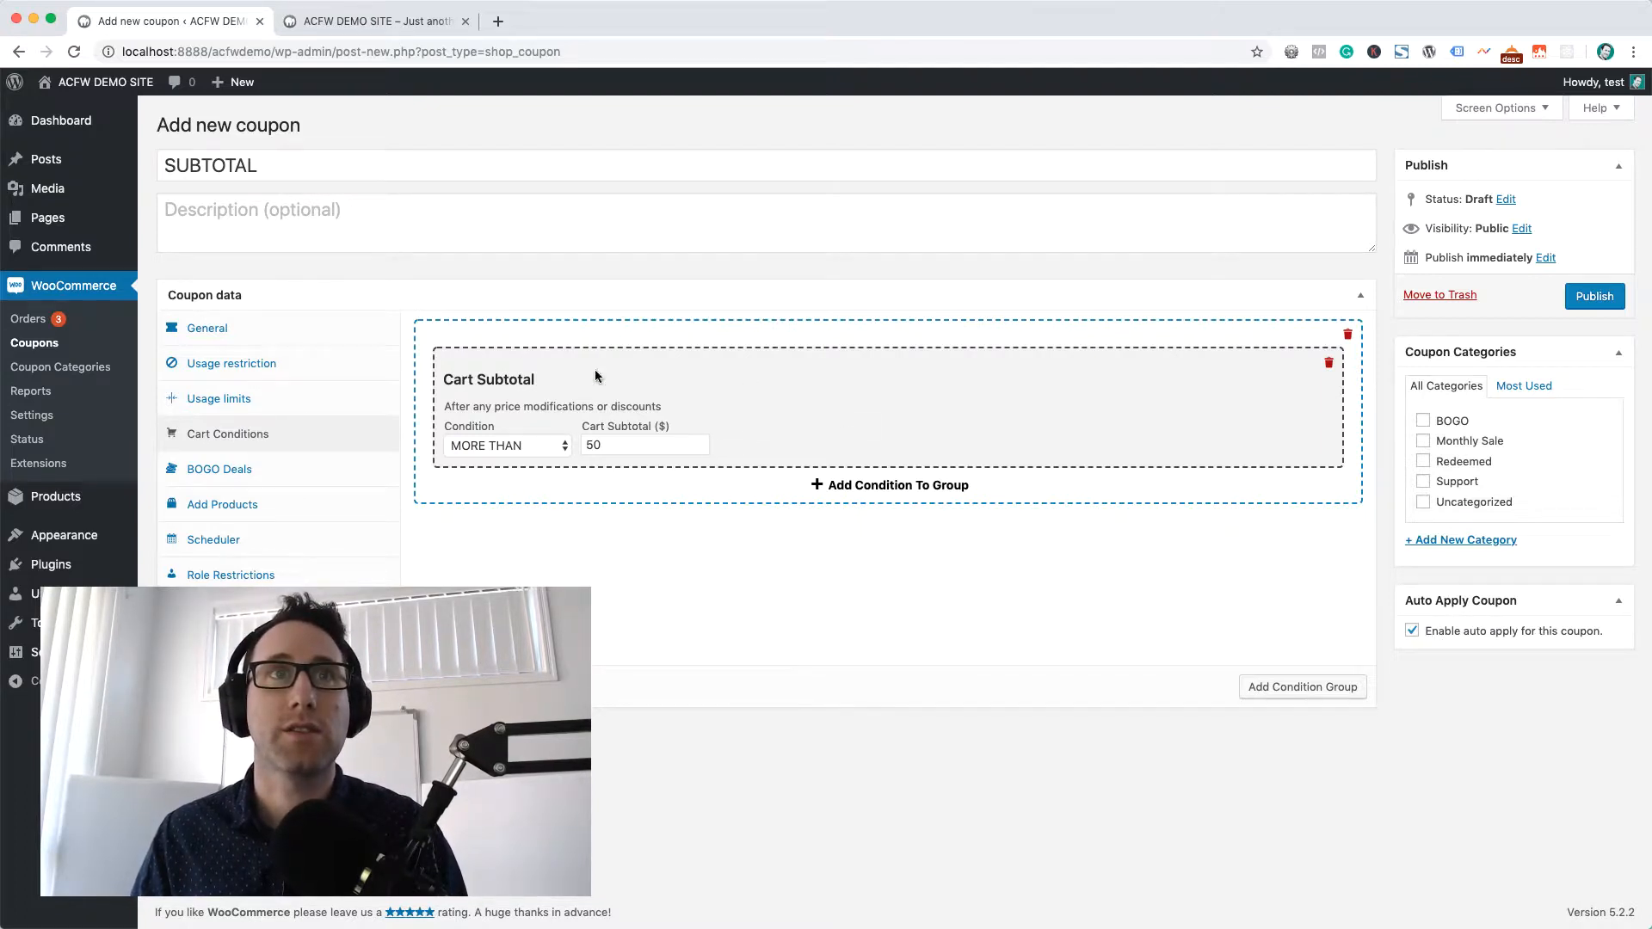
pyautogui.moveTo(1397, 622)
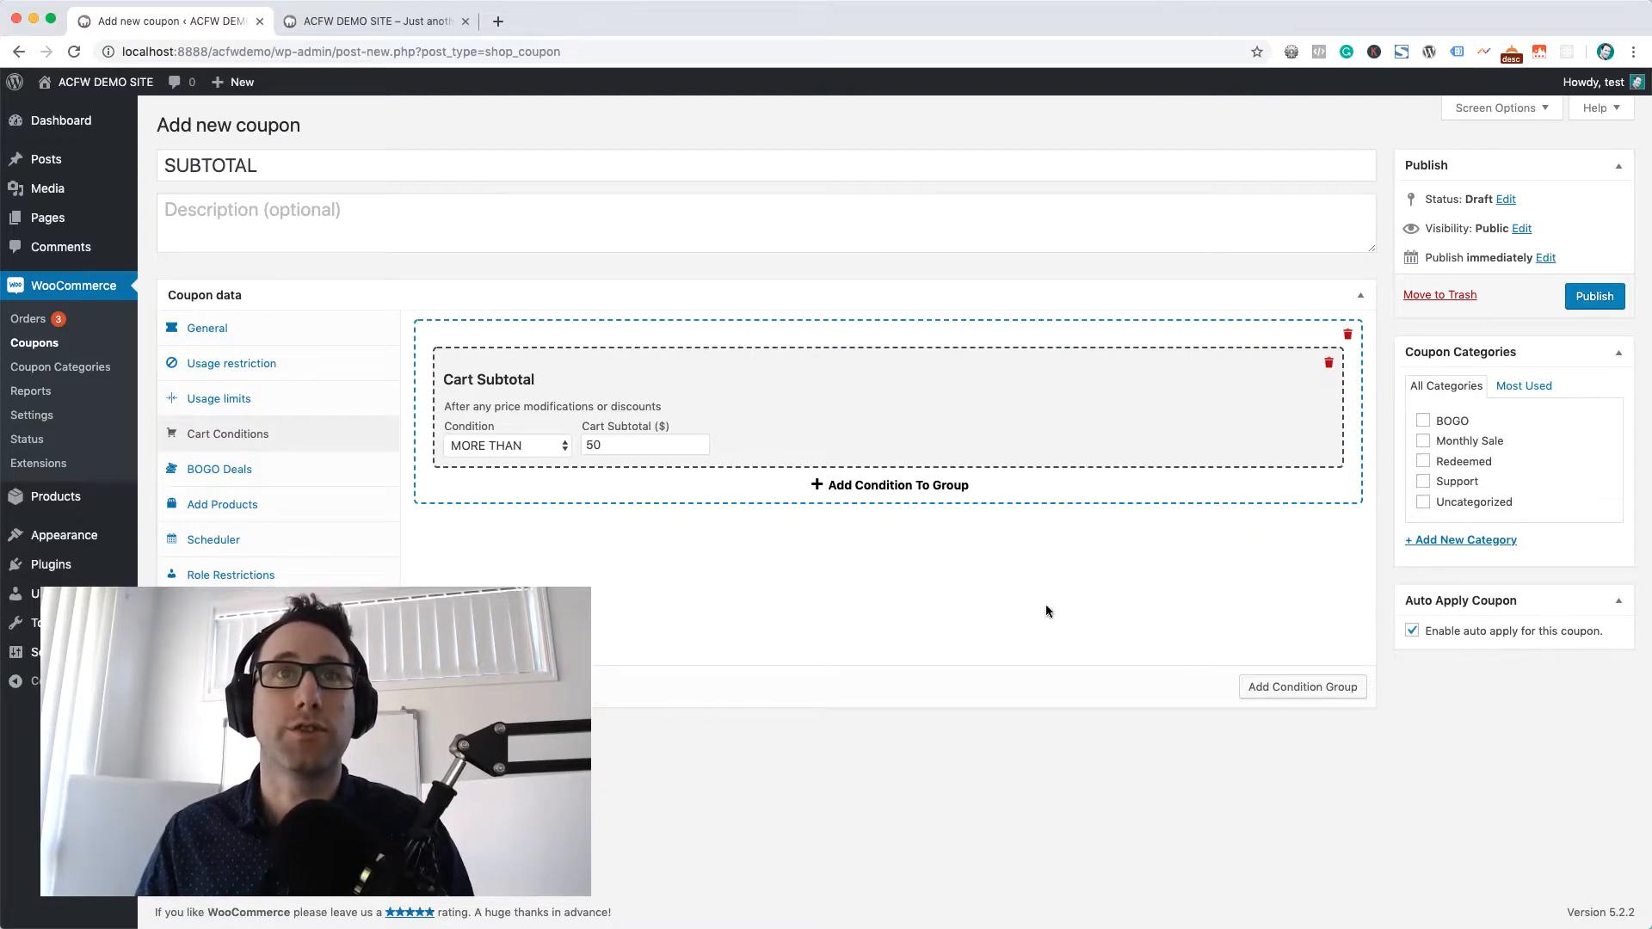
pyautogui.moveTo(1113, 573)
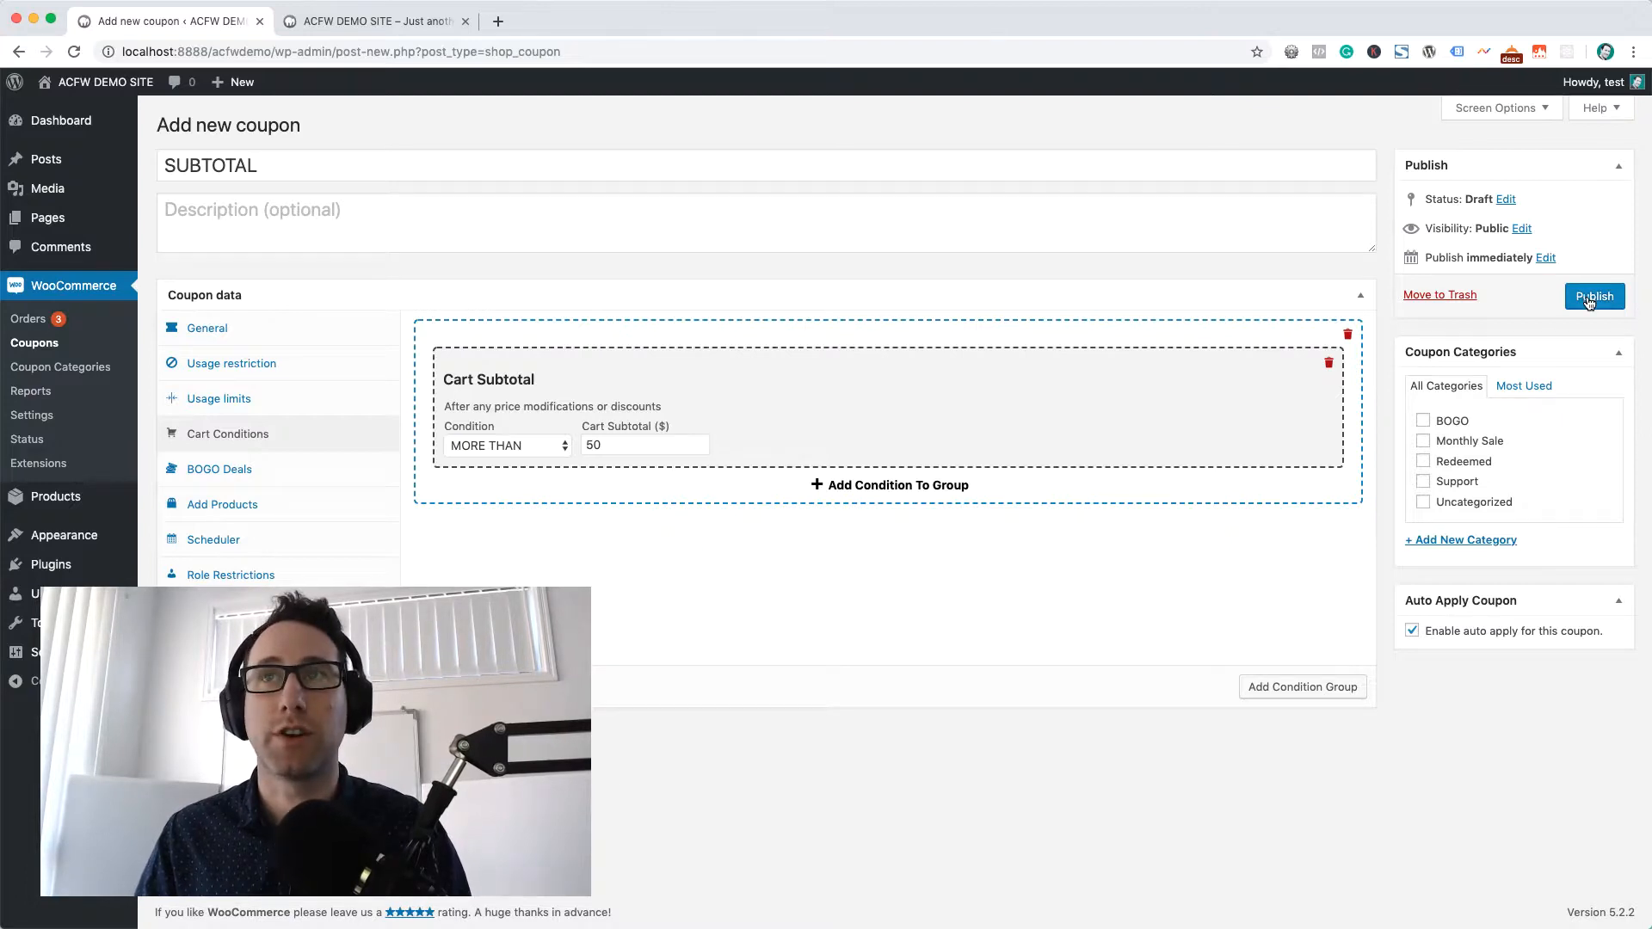
# Publish the SUBTOTAL coupon with auto apply enabled
pyautogui.click(1593, 296)
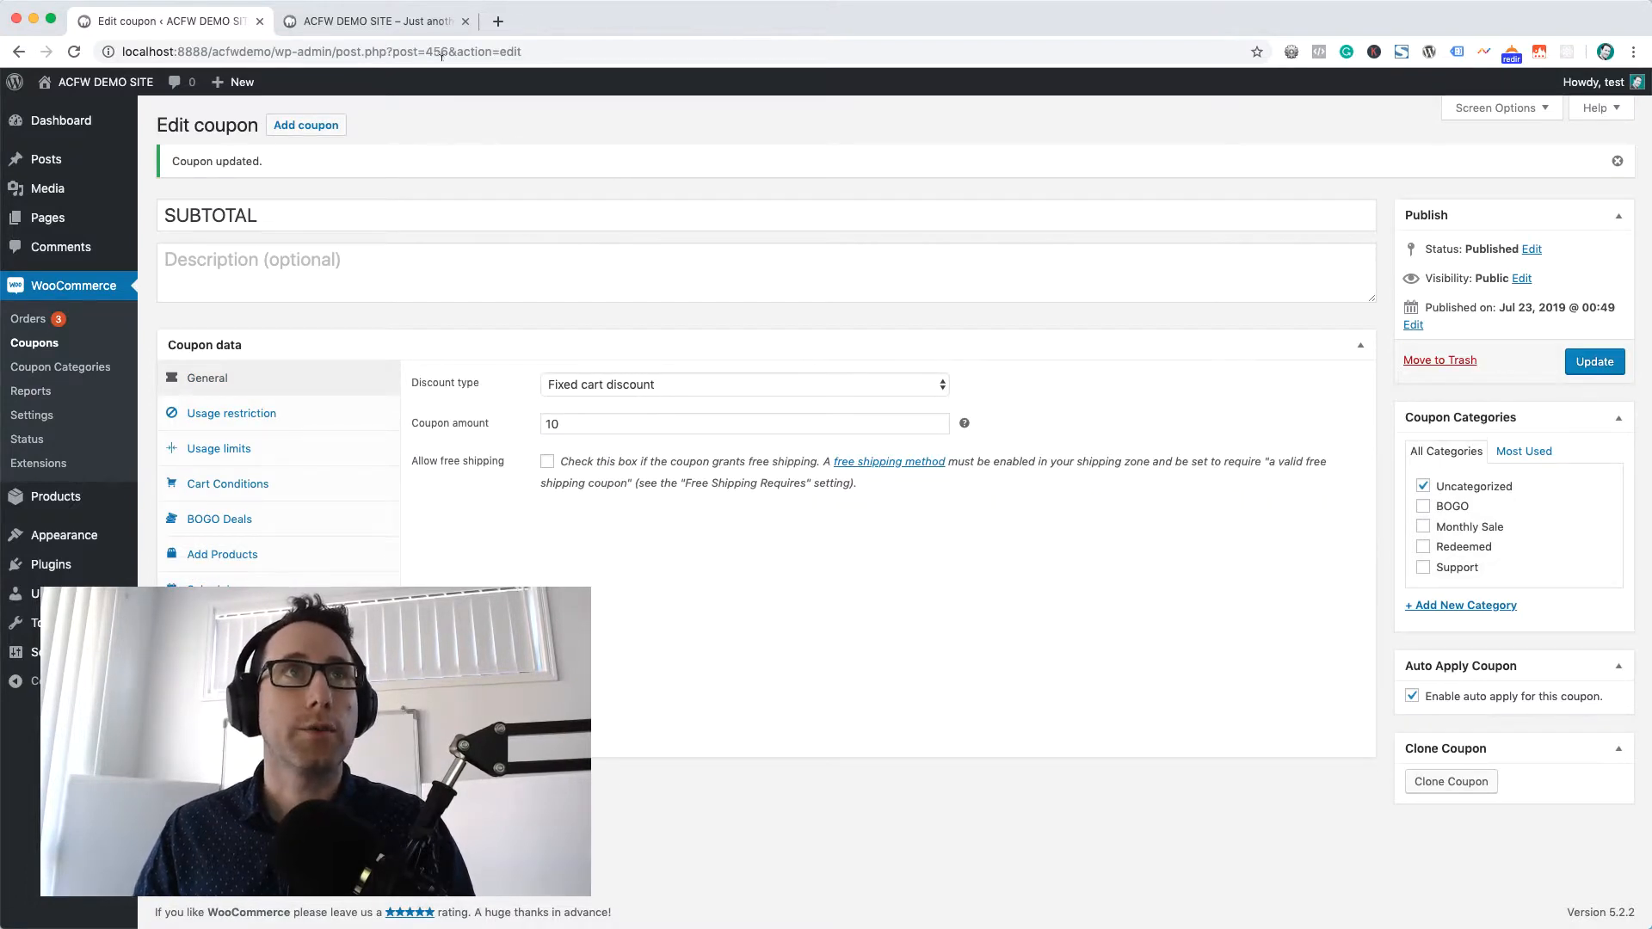
# On the storefront, add one Beanie with Logo to the cart and go to the cart page
pyautogui.click(374, 22)
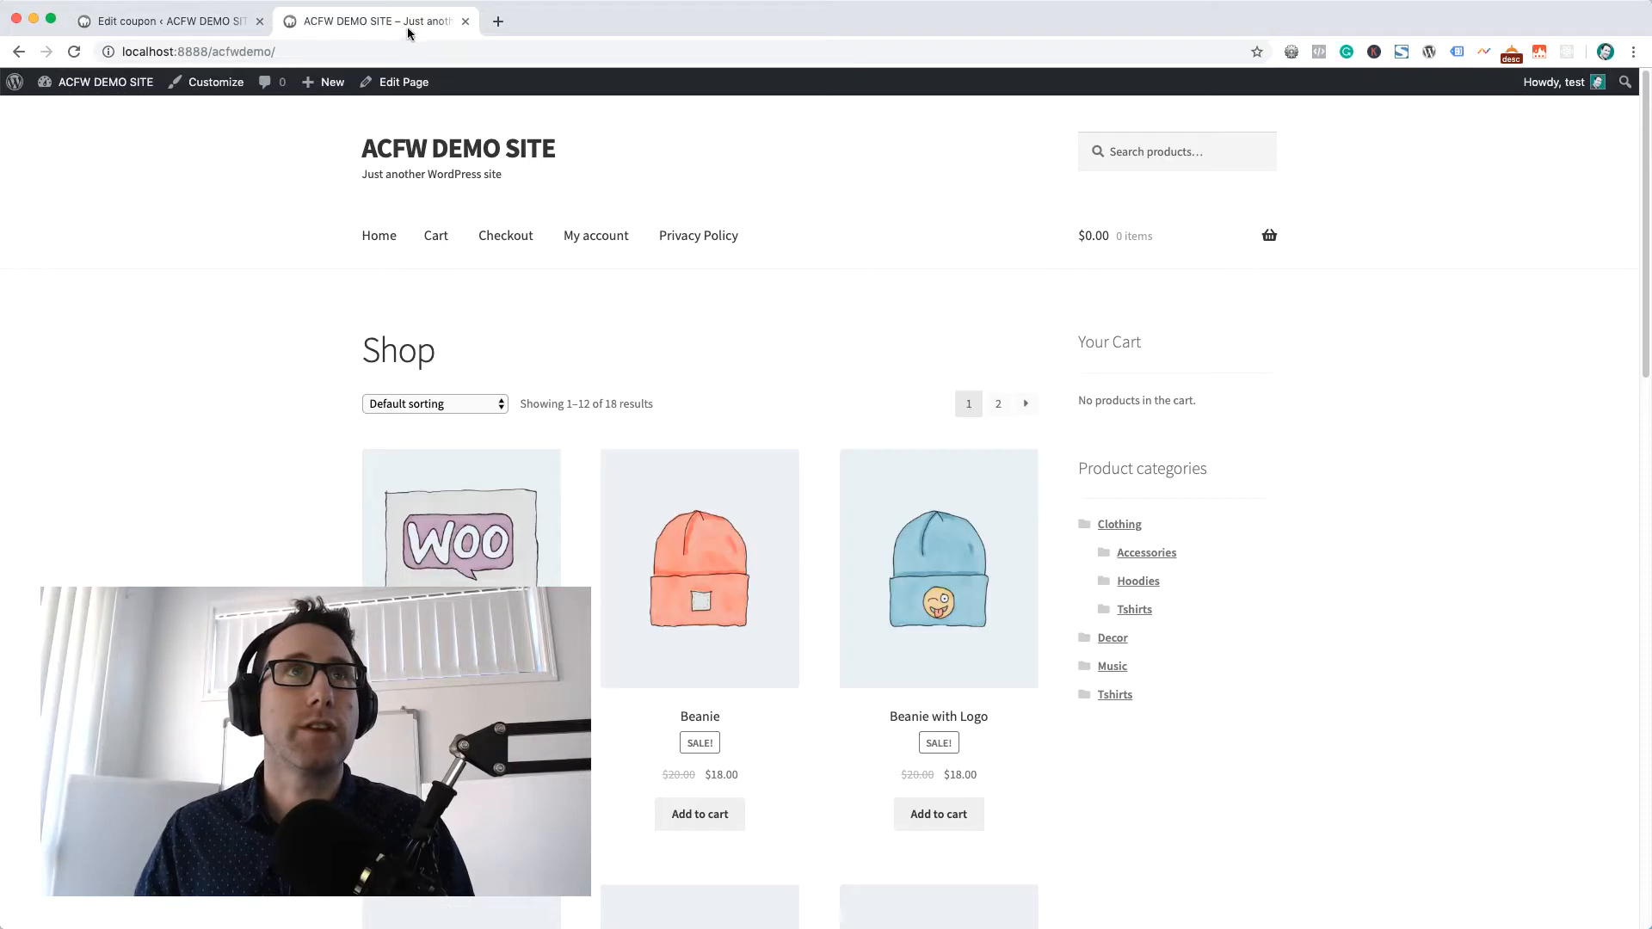
pyautogui.scroll(-3)
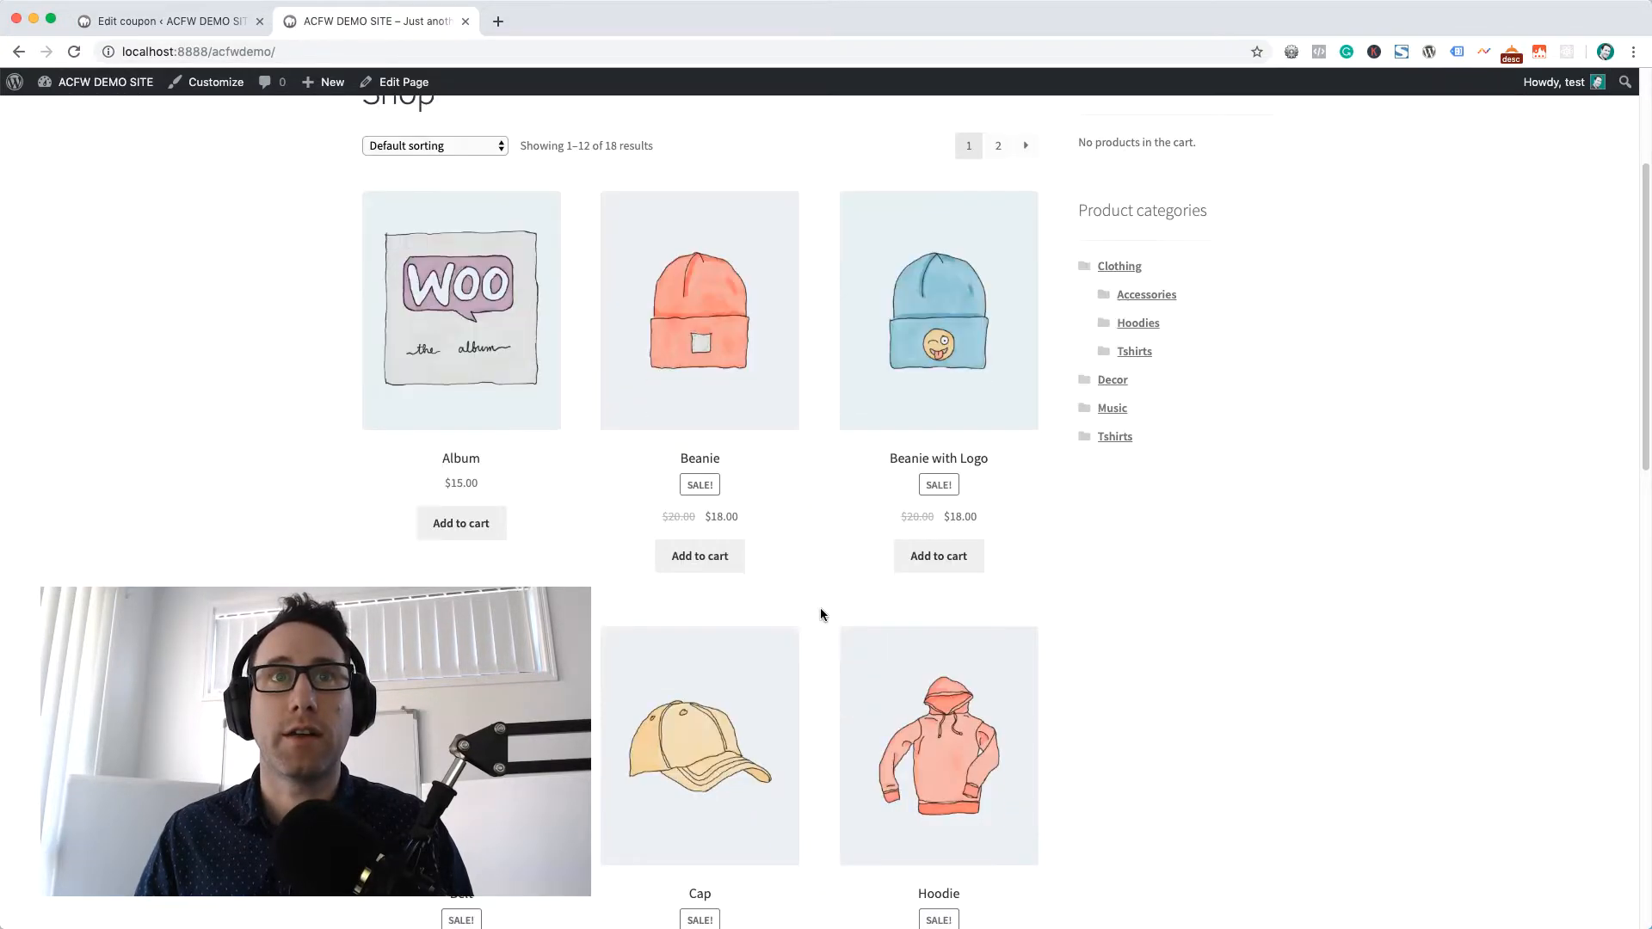
pyautogui.moveTo(918, 557)
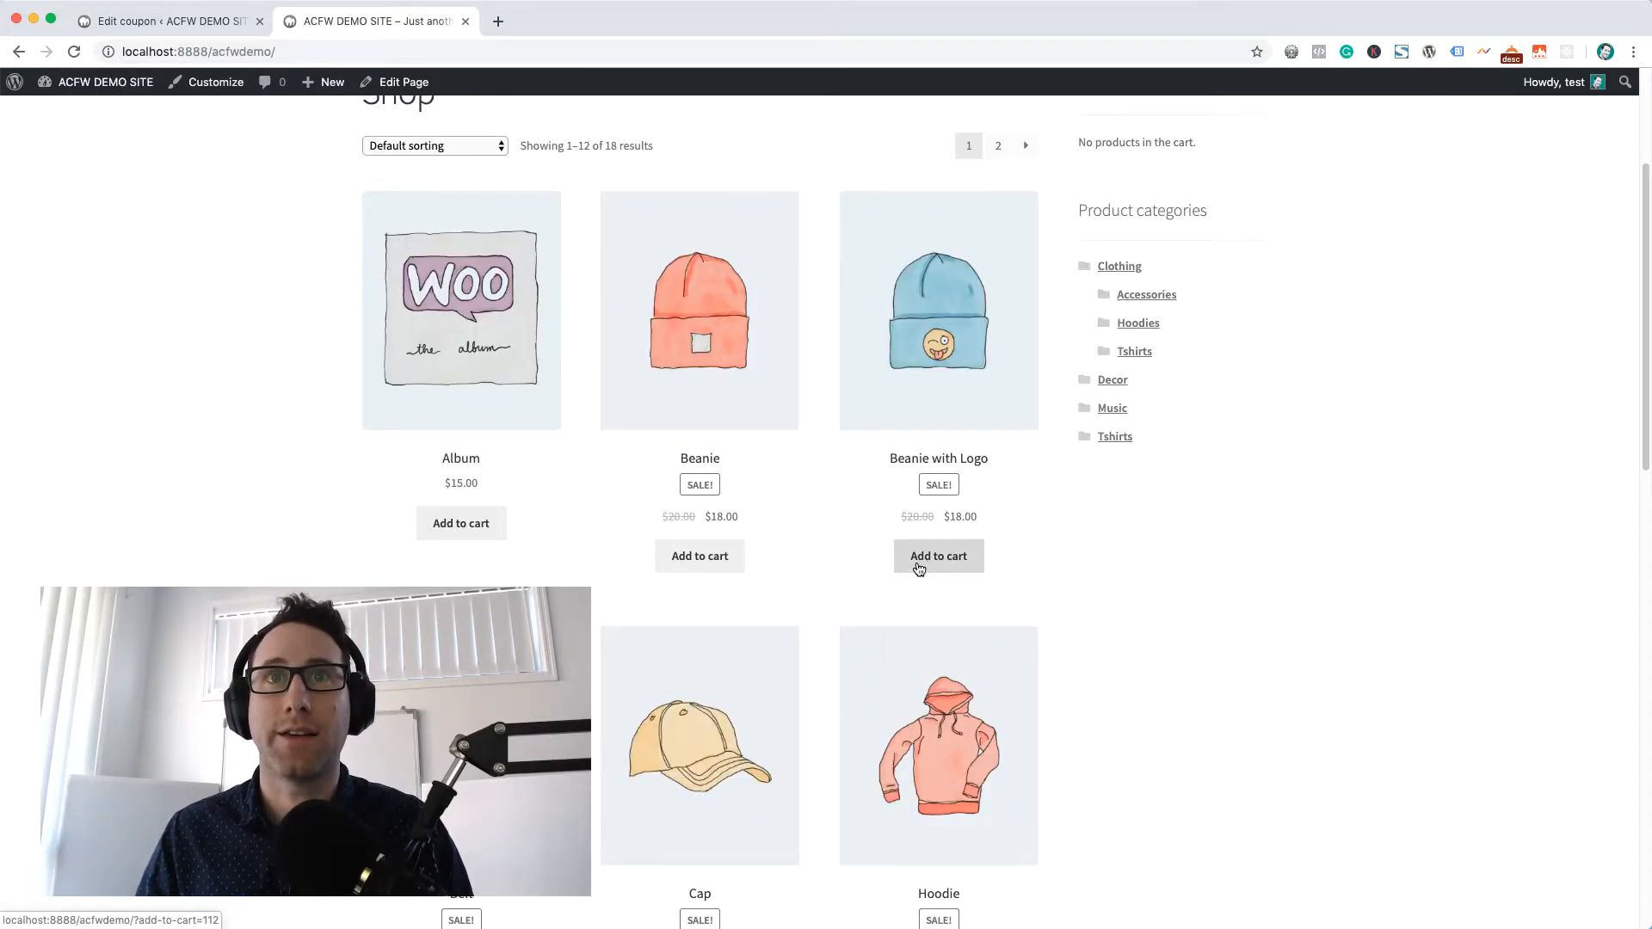
pyautogui.click(938, 555)
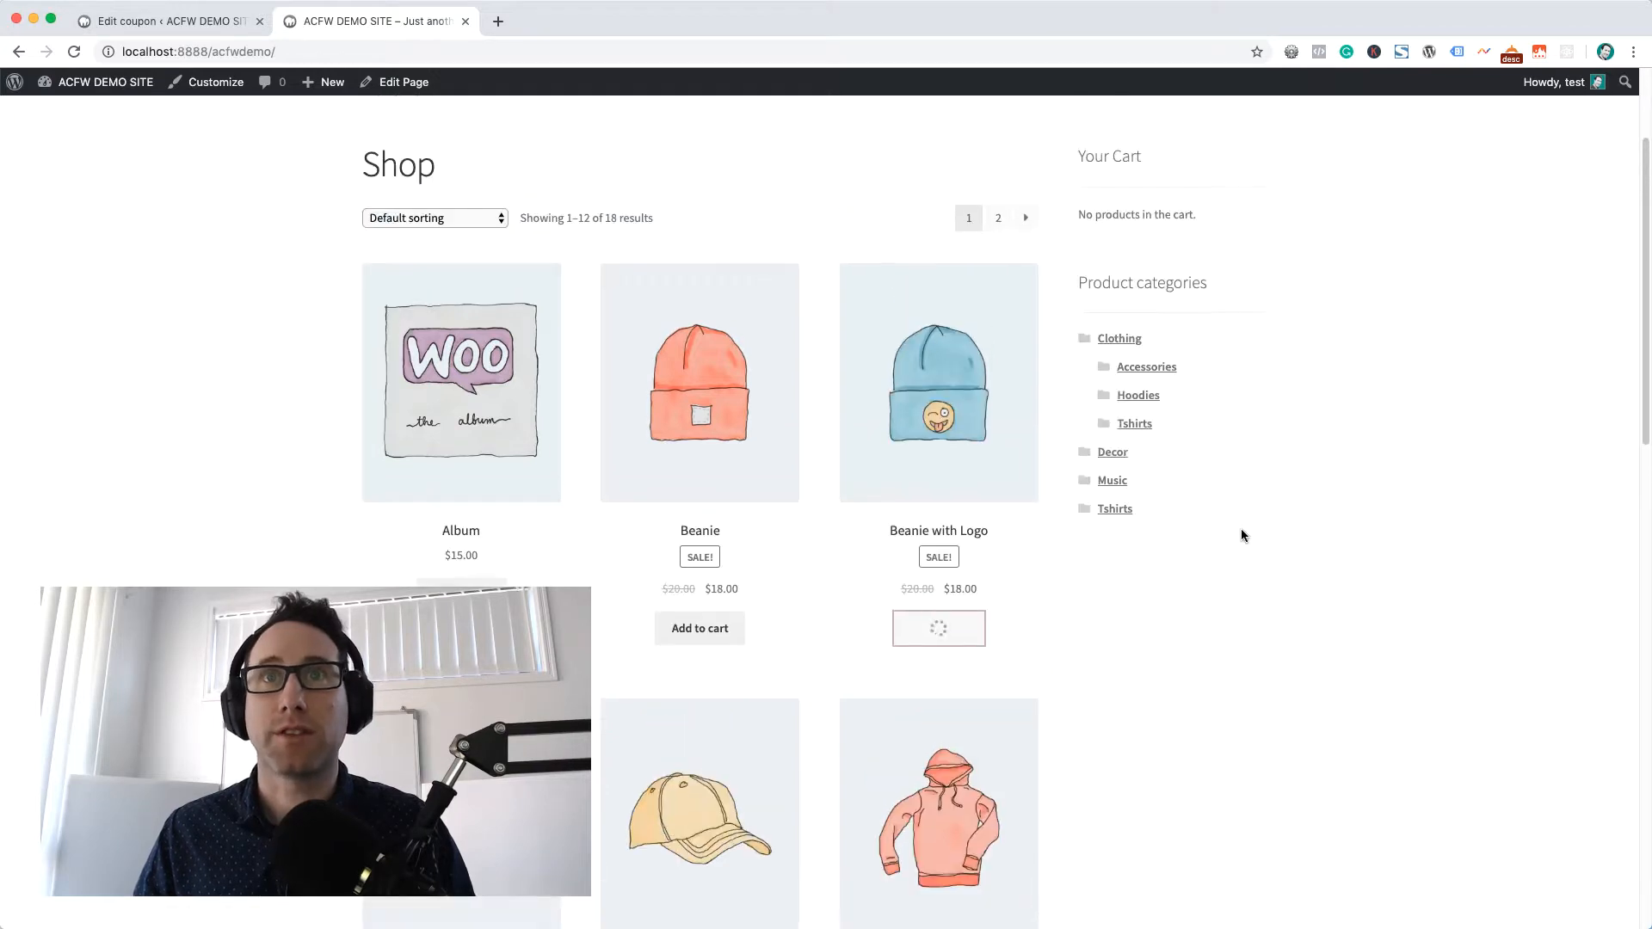
pyautogui.click(940, 628)
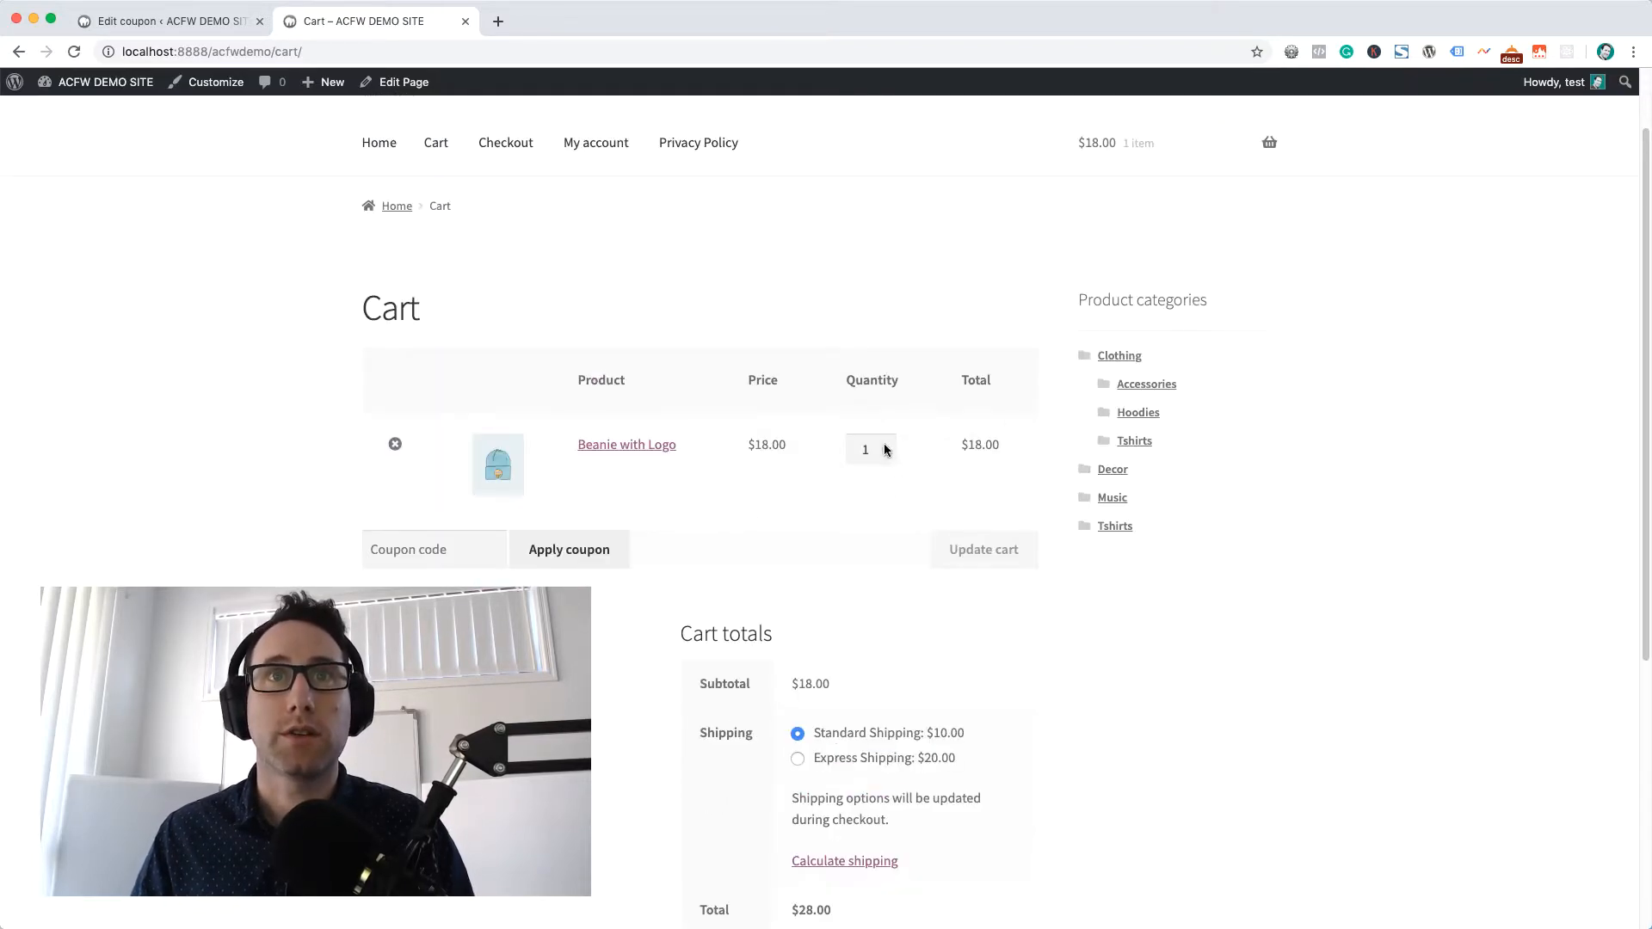
# Set Beanie with Logo quantity to 5 and update the cart, showing $90 subtotal with -$10 discount
pyautogui.write('5')
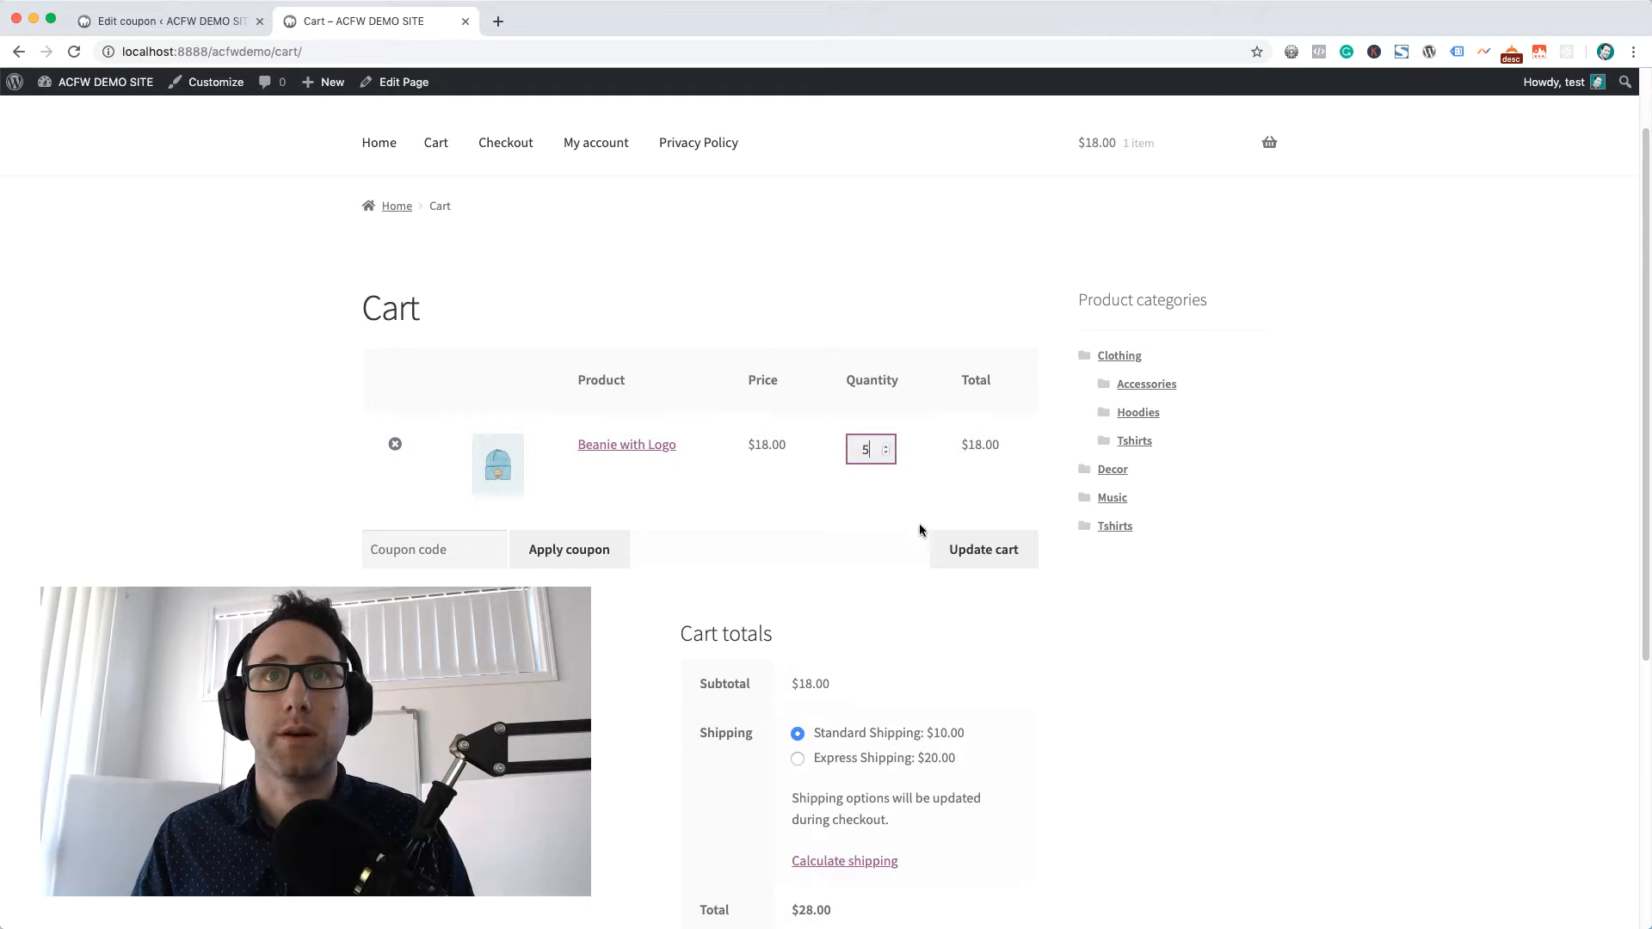
pyautogui.click(982, 549)
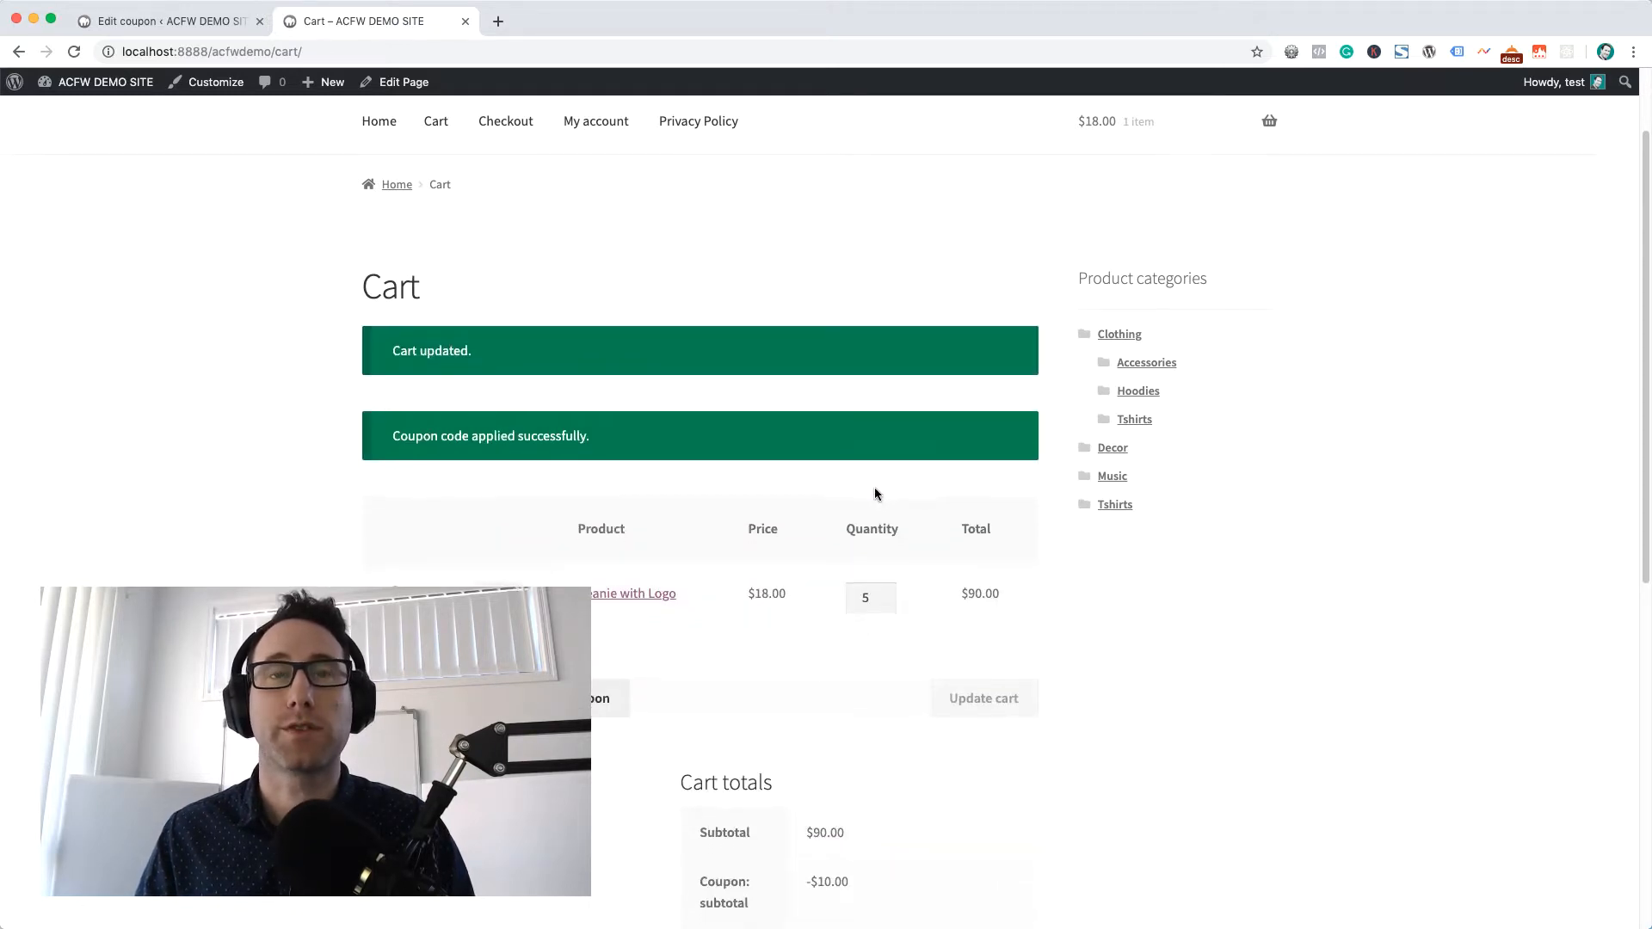
pyautogui.scroll(-3)
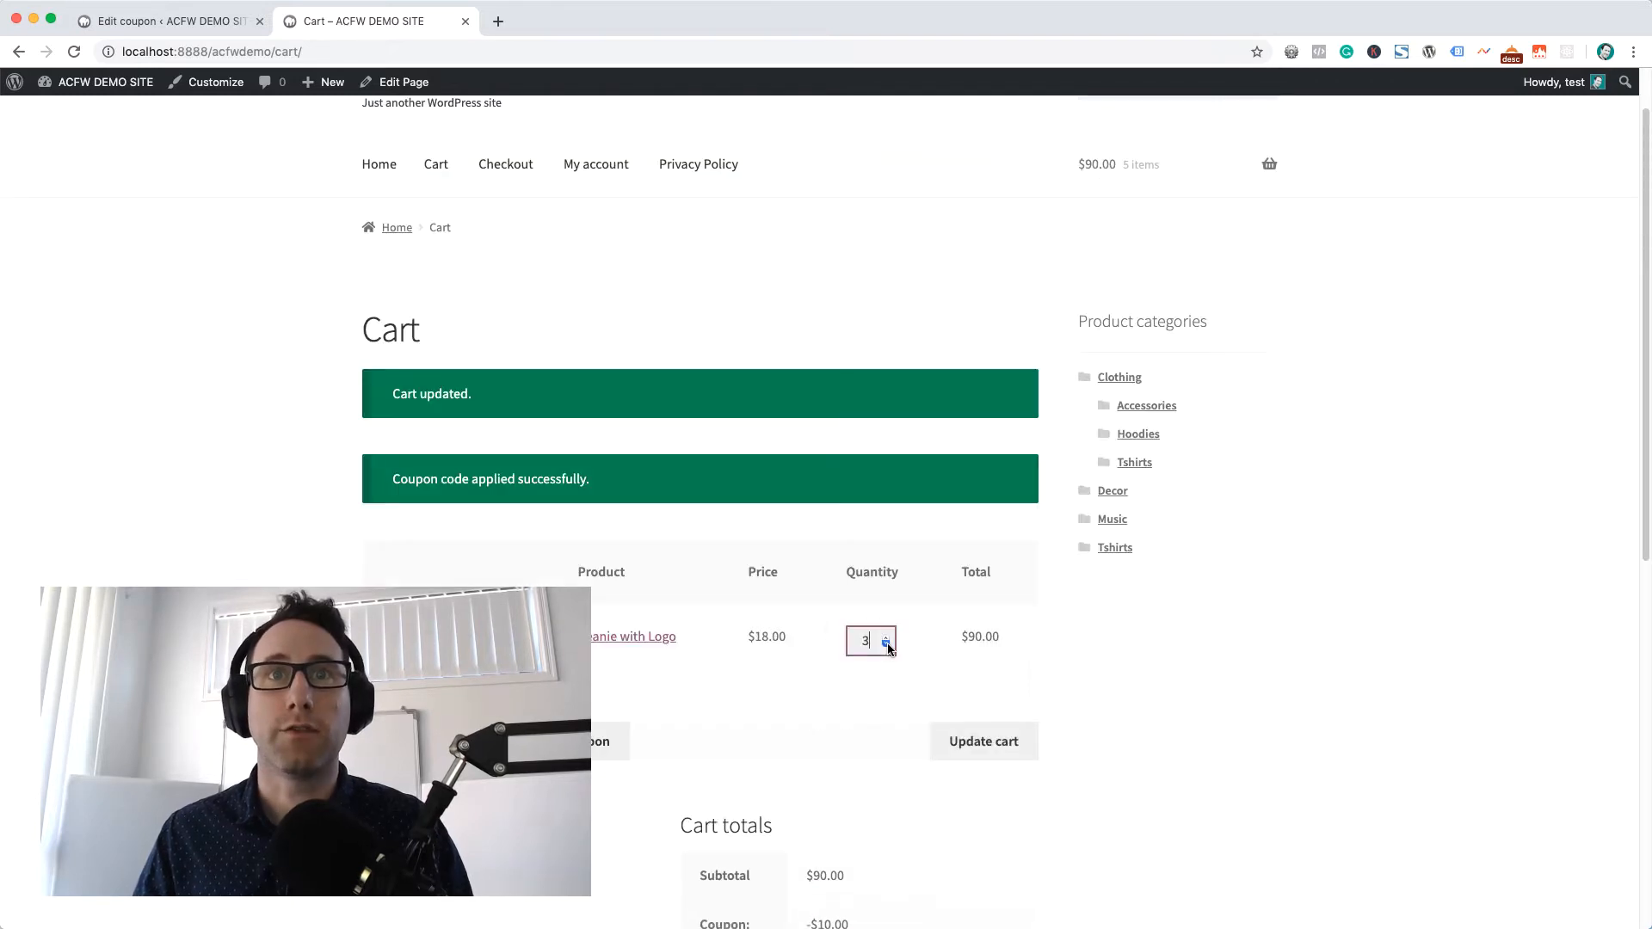
# Update the cart with quantity back at 1 and review the recalculated totals
pyautogui.click(983, 739)
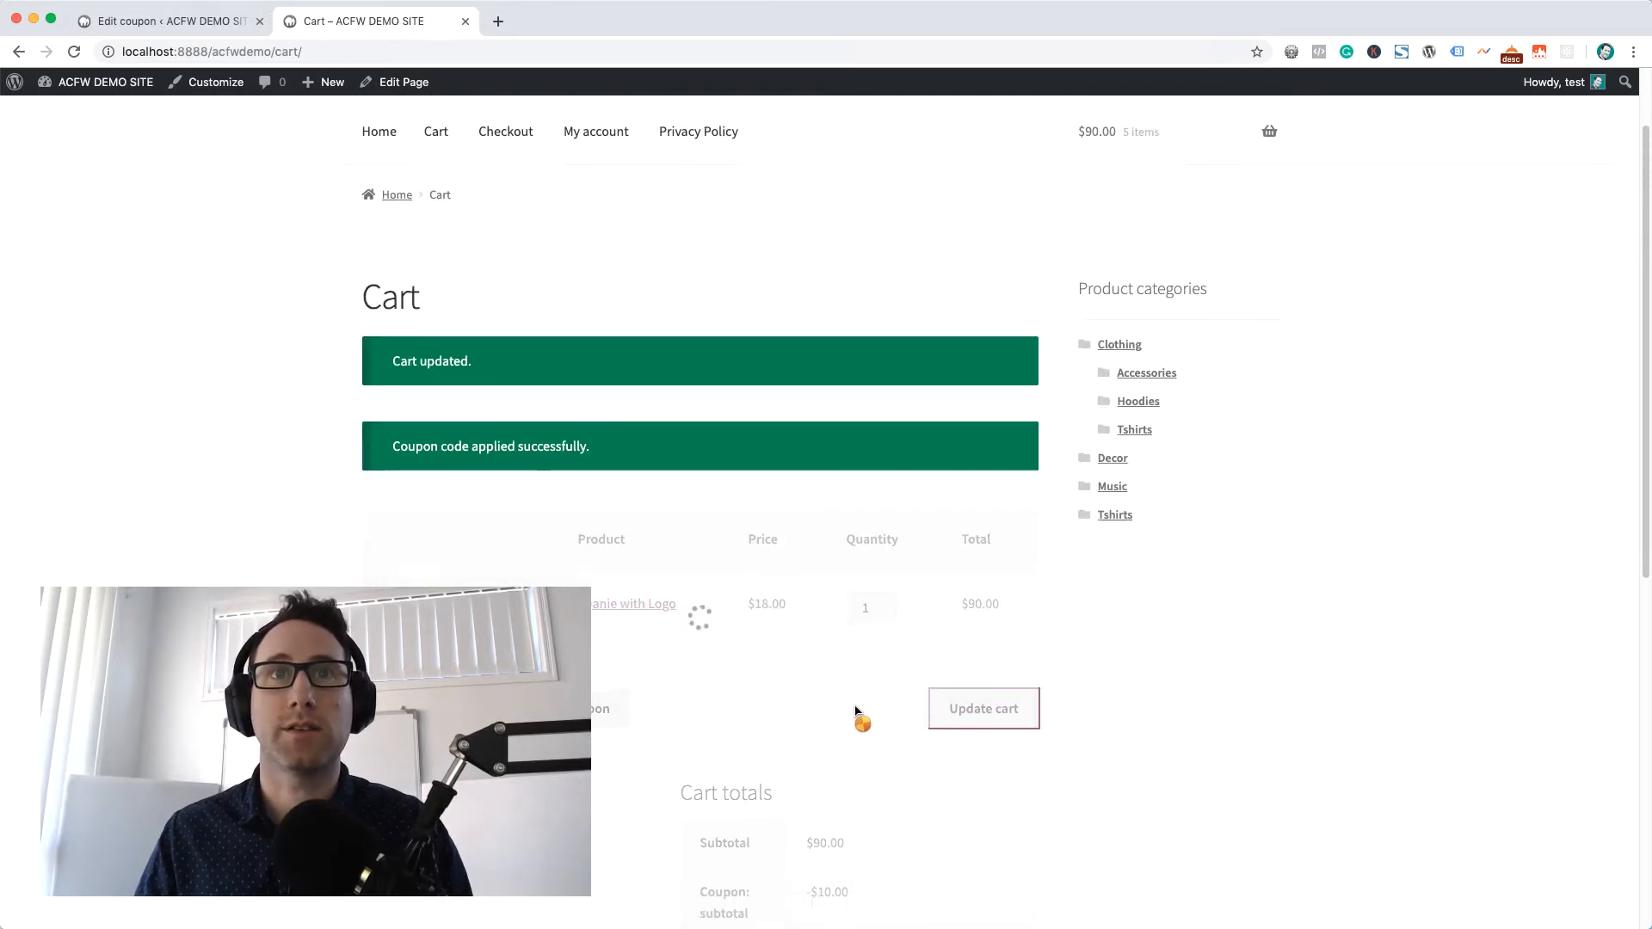
pyautogui.scroll(-3)
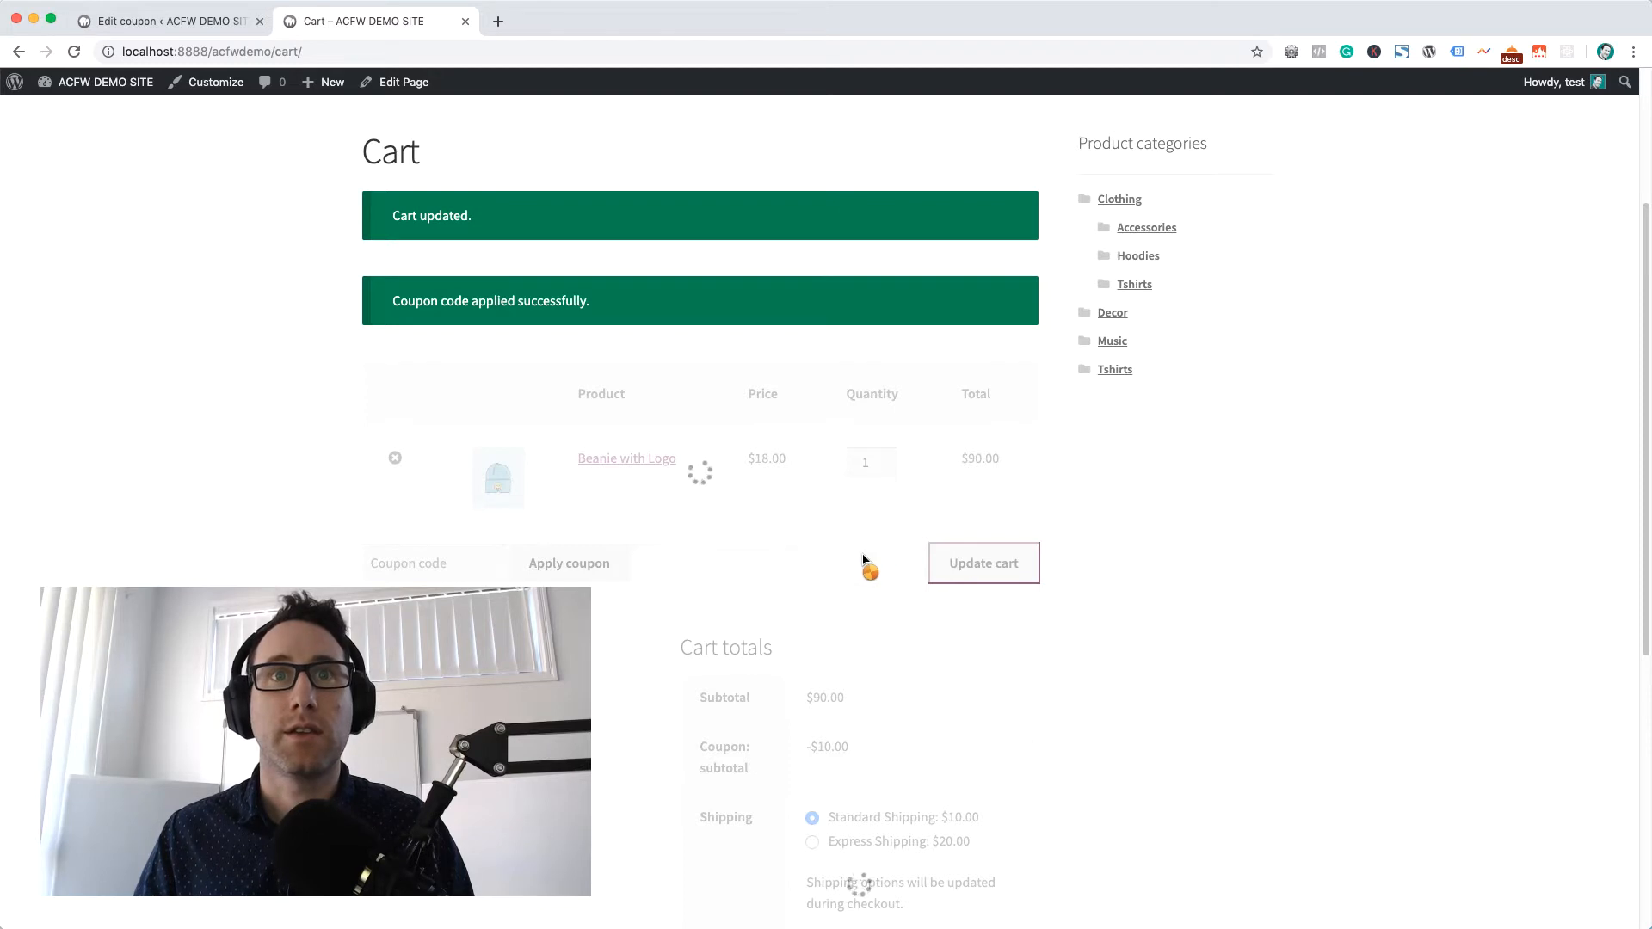